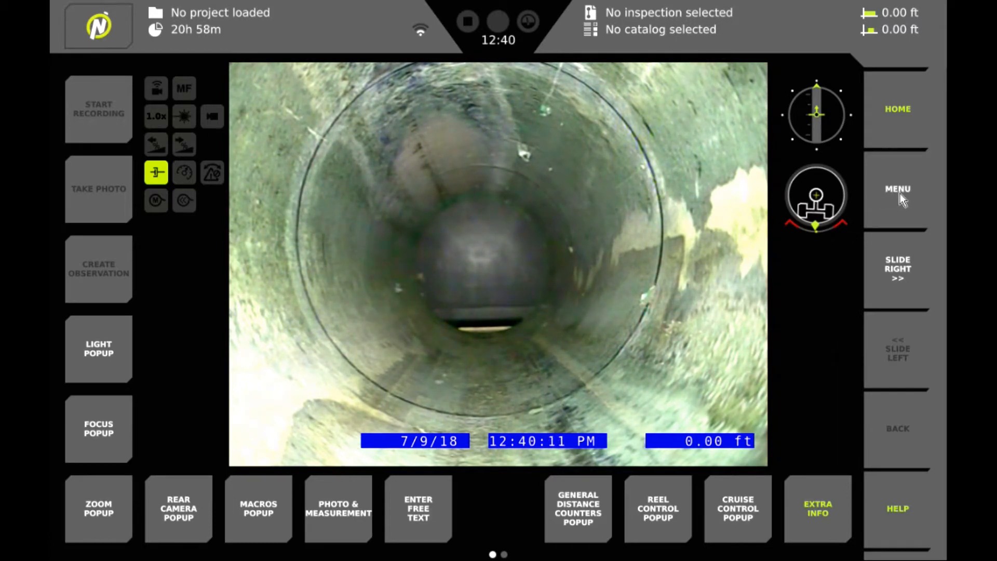
# Step: Bring up the Inspection menu from the live camera view via MENU
pyautogui.click(898, 188)
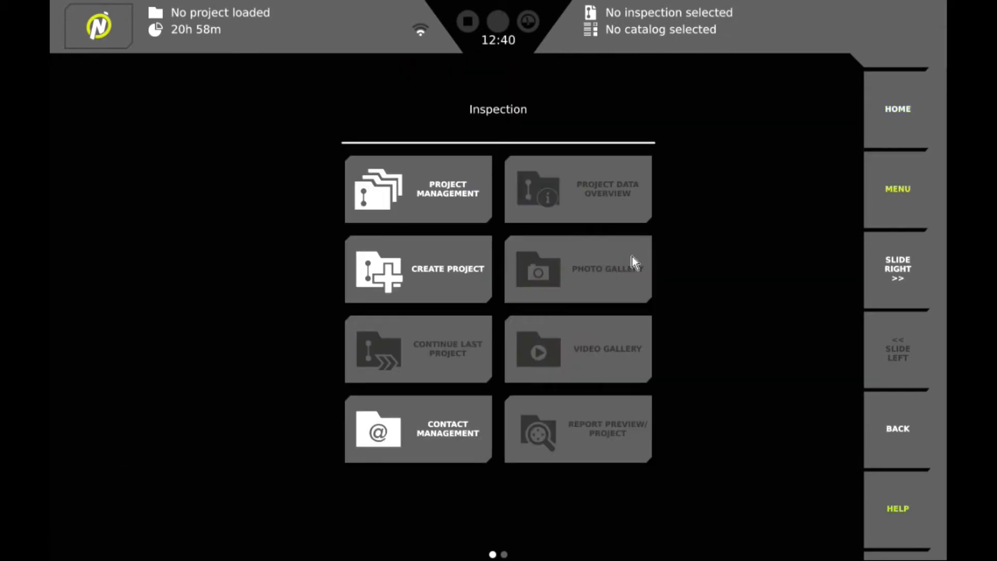
pyautogui.moveTo(449, 274)
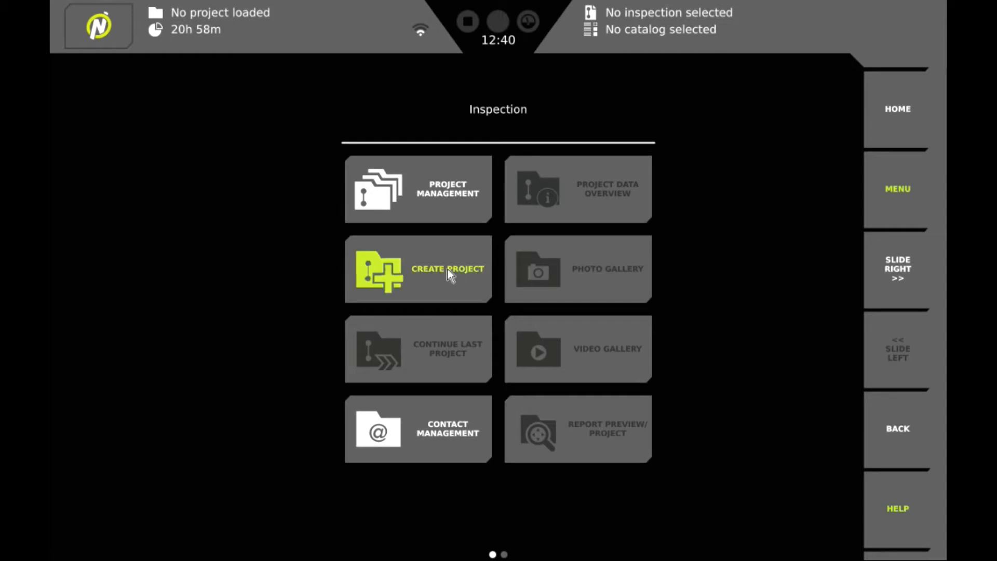
# Step: Start a new project named 'Test 2' with client Envirosight and review the remaining fields
pyautogui.click(447, 268)
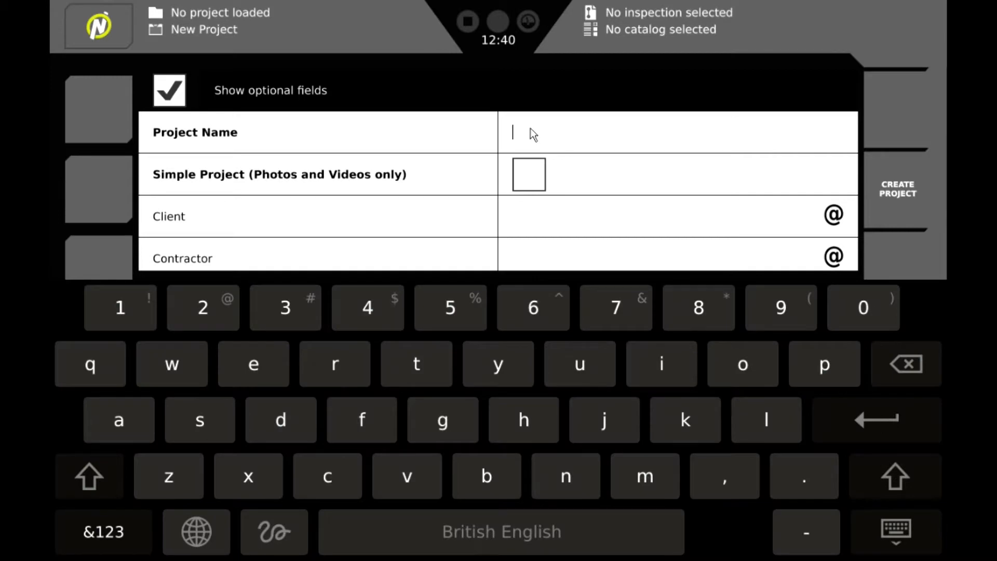
pyautogui.write('Test 2')
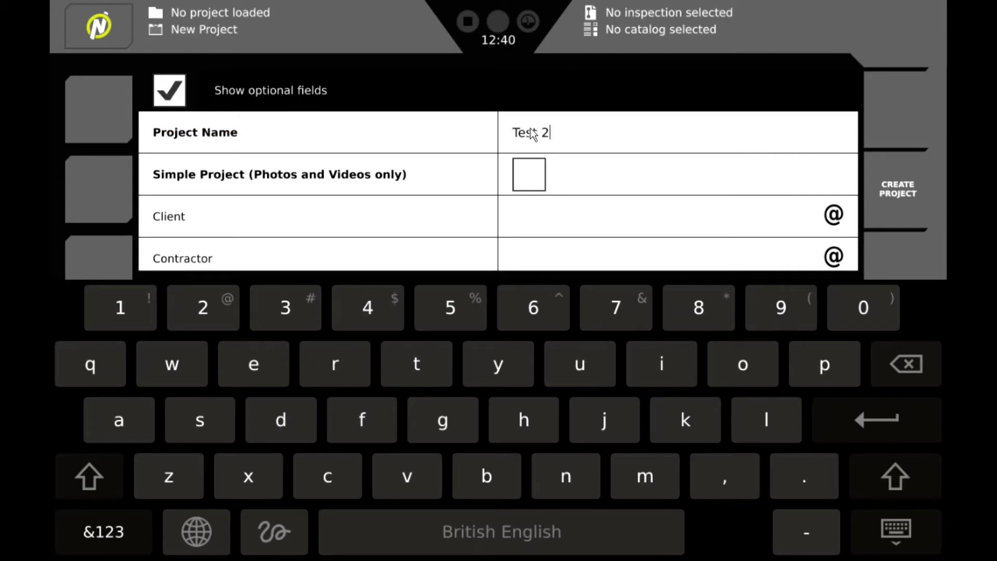
pyautogui.moveTo(586, 222)
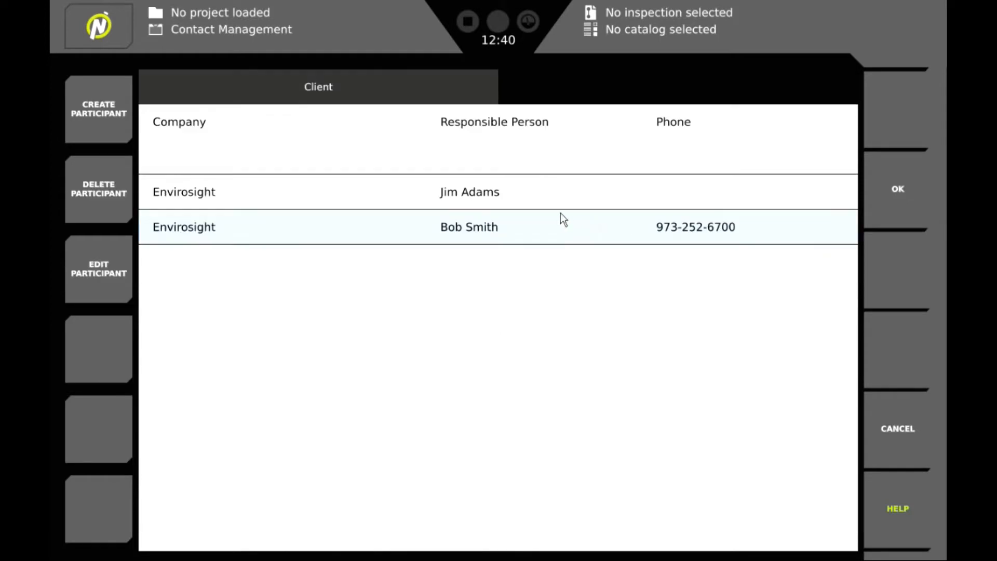
pyautogui.moveTo(229, 147)
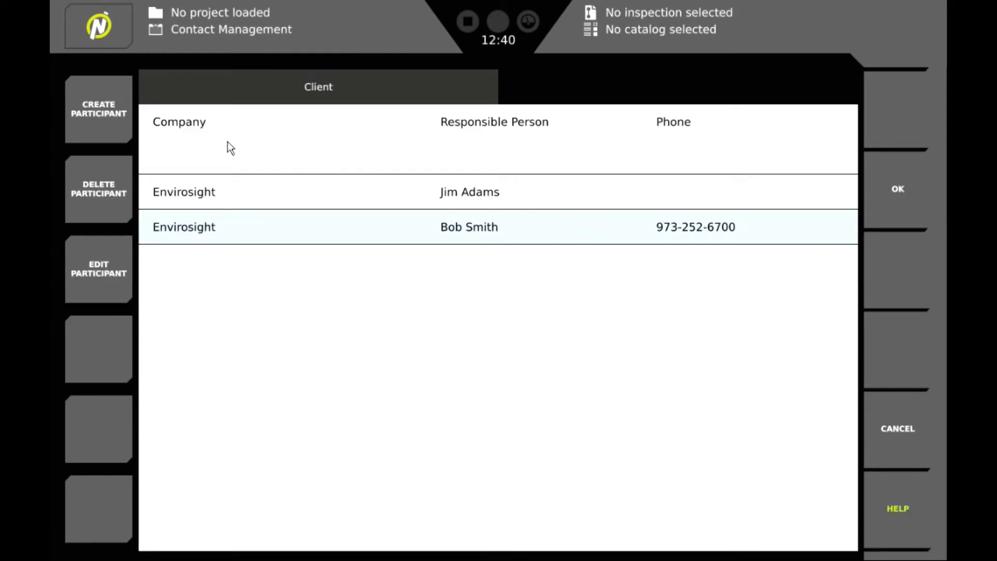
pyautogui.moveTo(244, 183)
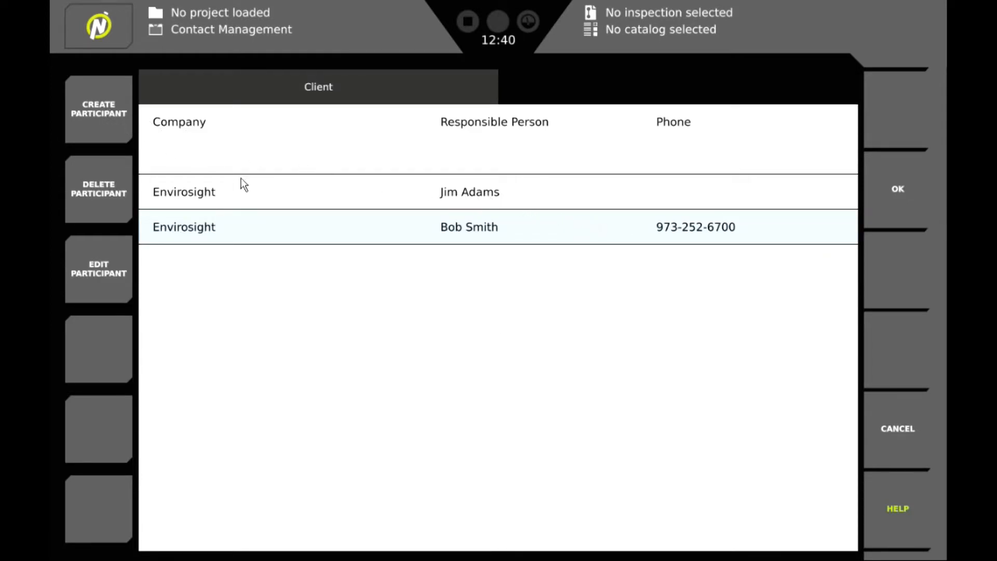
pyautogui.moveTo(455, 236)
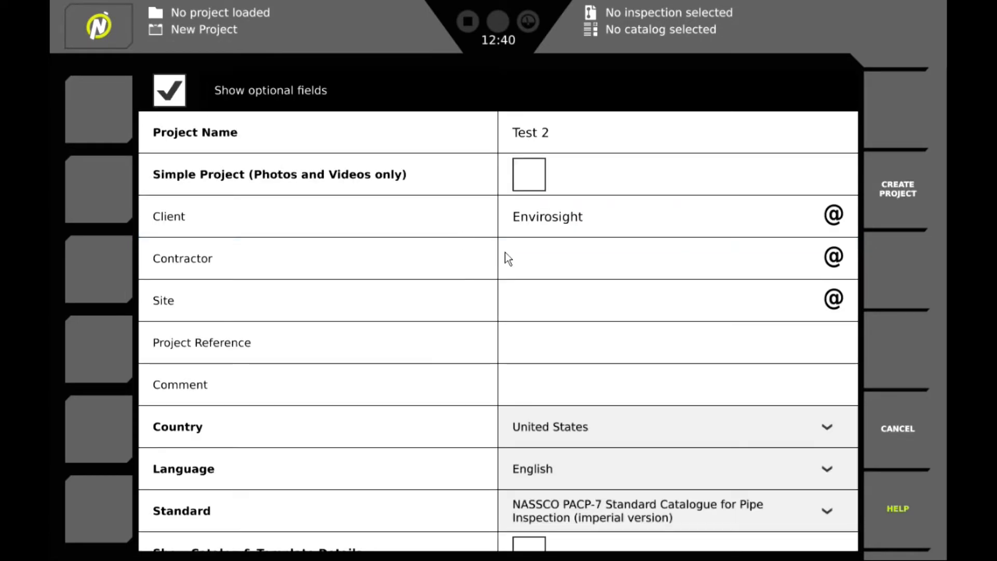
pyautogui.moveTo(517, 306)
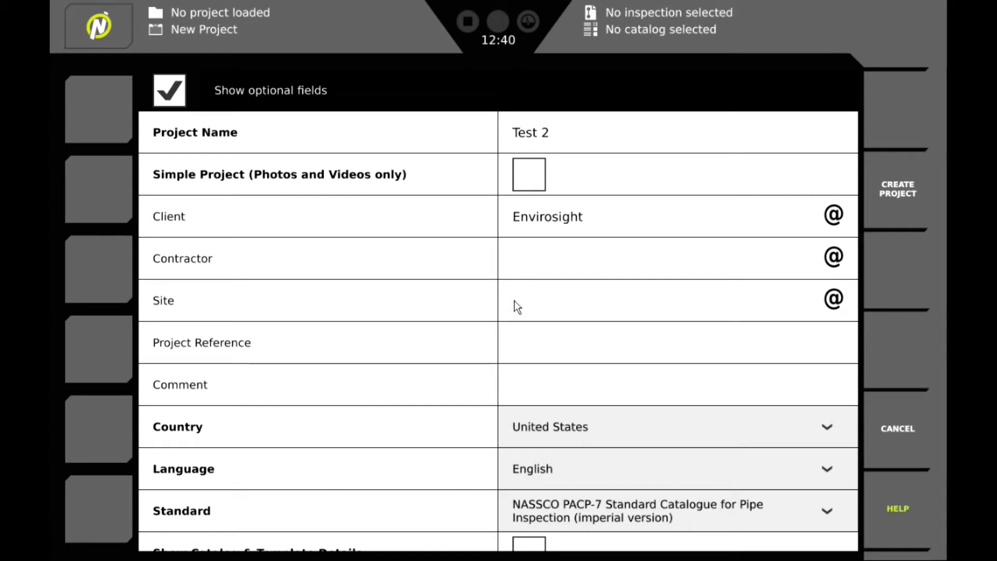
pyautogui.scroll(-3)
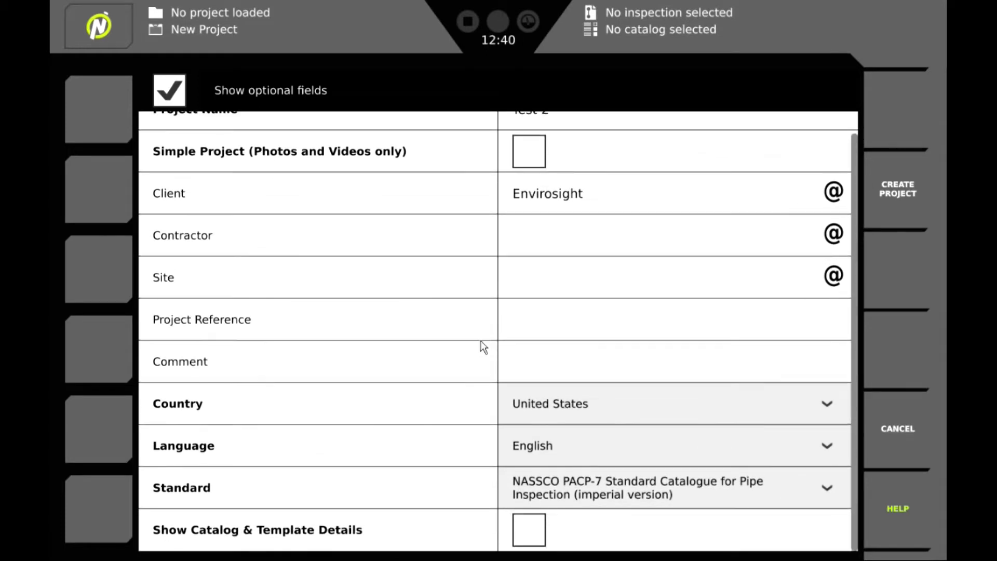
pyautogui.moveTo(174, 437)
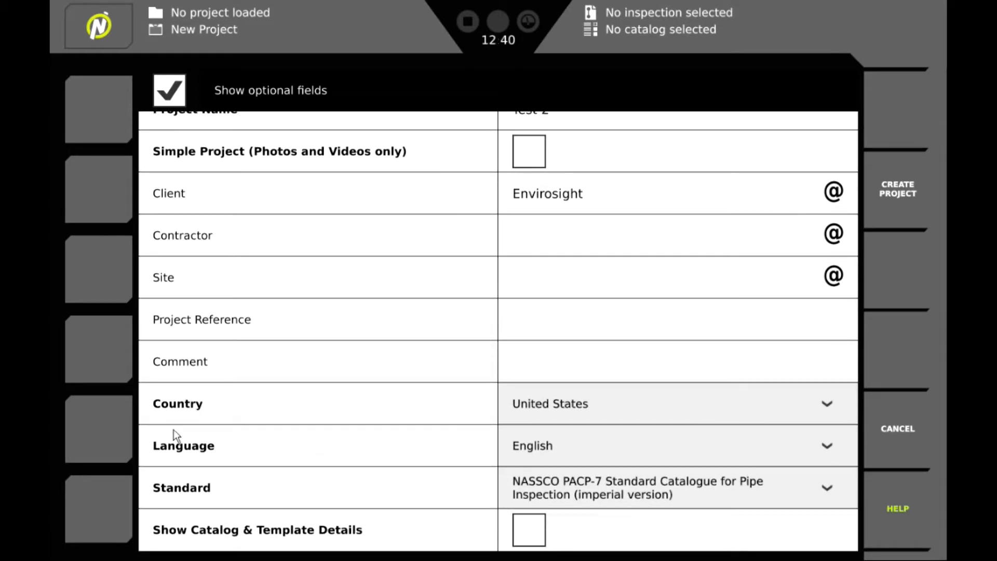
pyautogui.moveTo(555, 430)
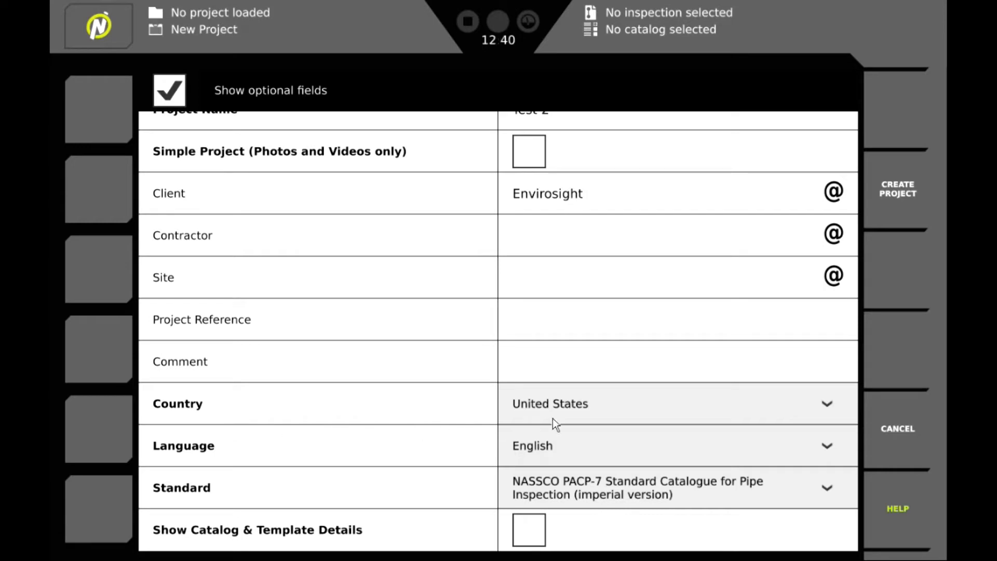
pyautogui.moveTo(898, 247)
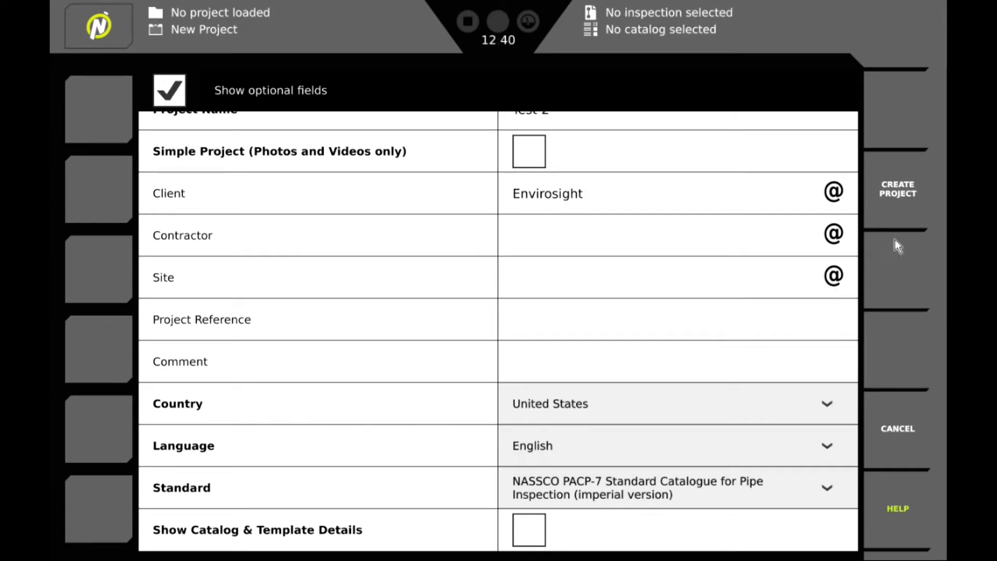
pyautogui.moveTo(906, 196)
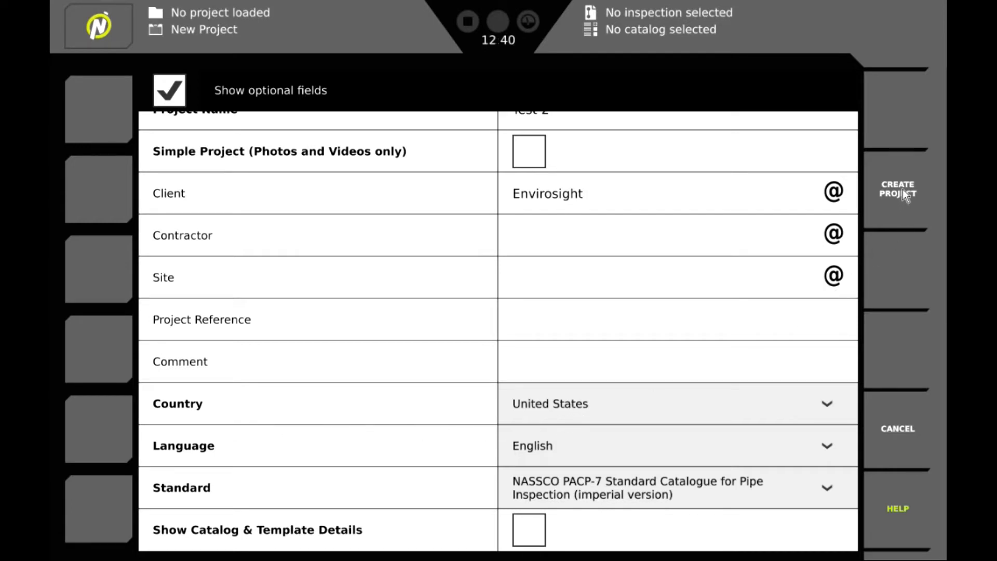
# Step: Create project Test 2 and view its empty Sections and Laterals lists
pyautogui.click(898, 189)
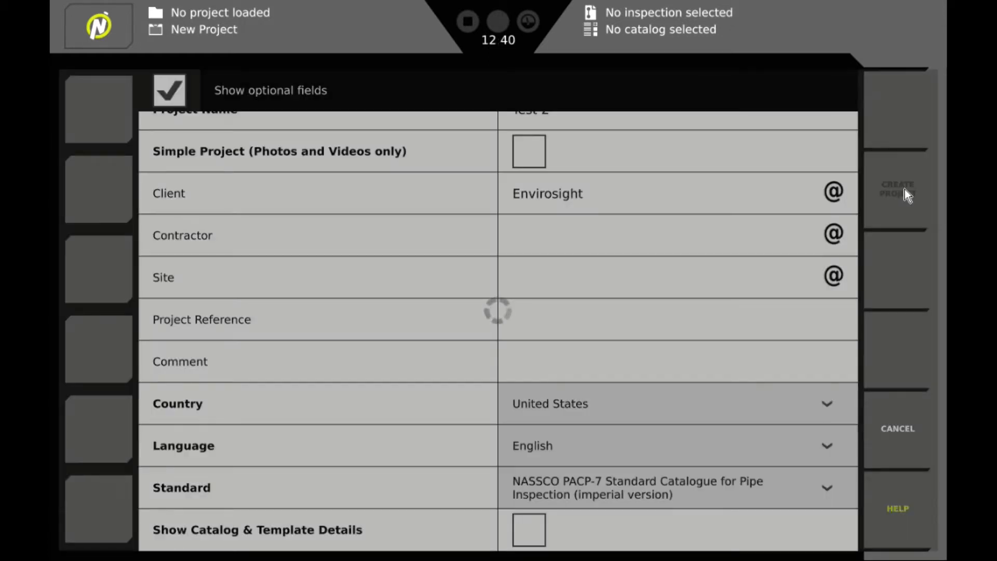
pyautogui.click(897, 191)
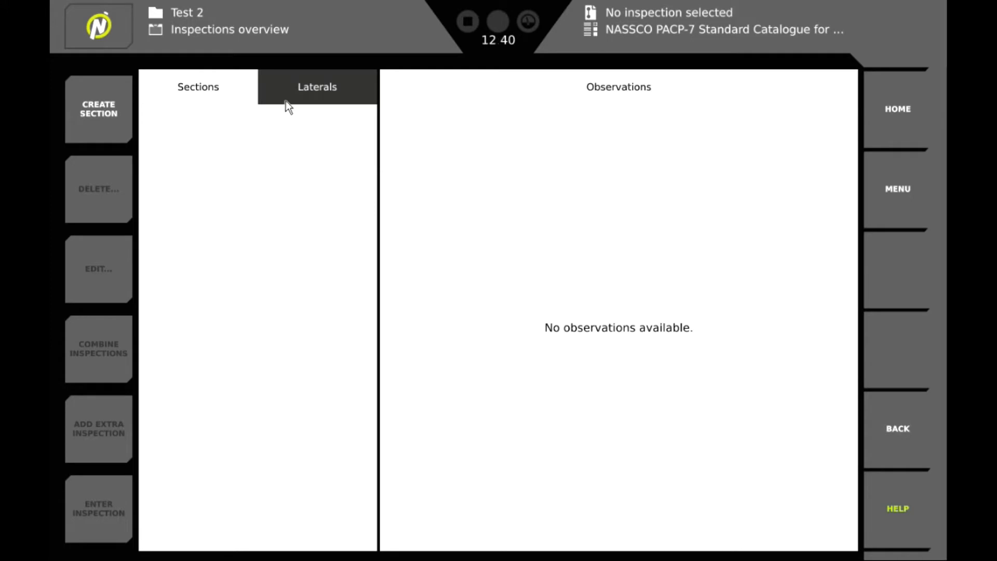
pyautogui.click(197, 87)
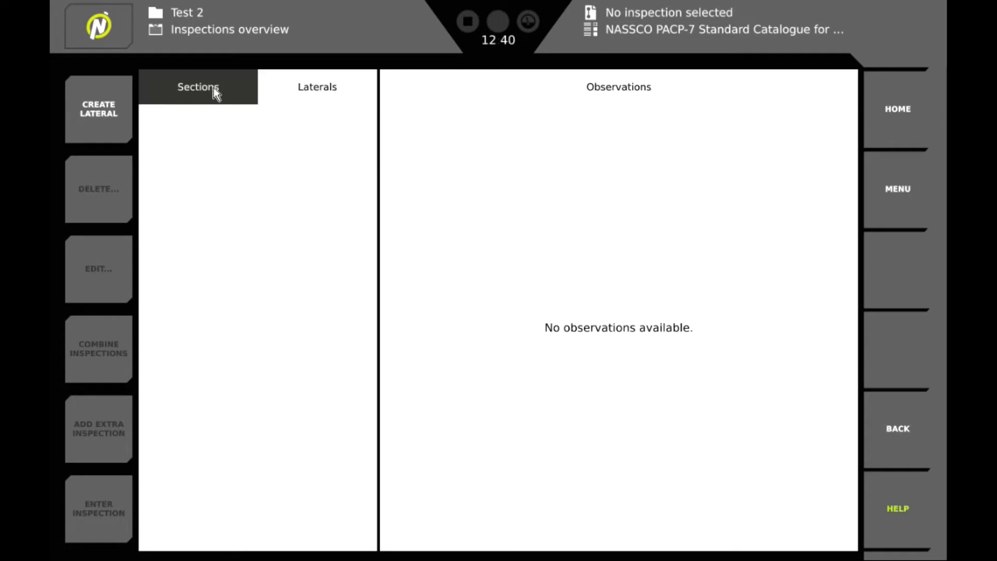
pyautogui.click(316, 88)
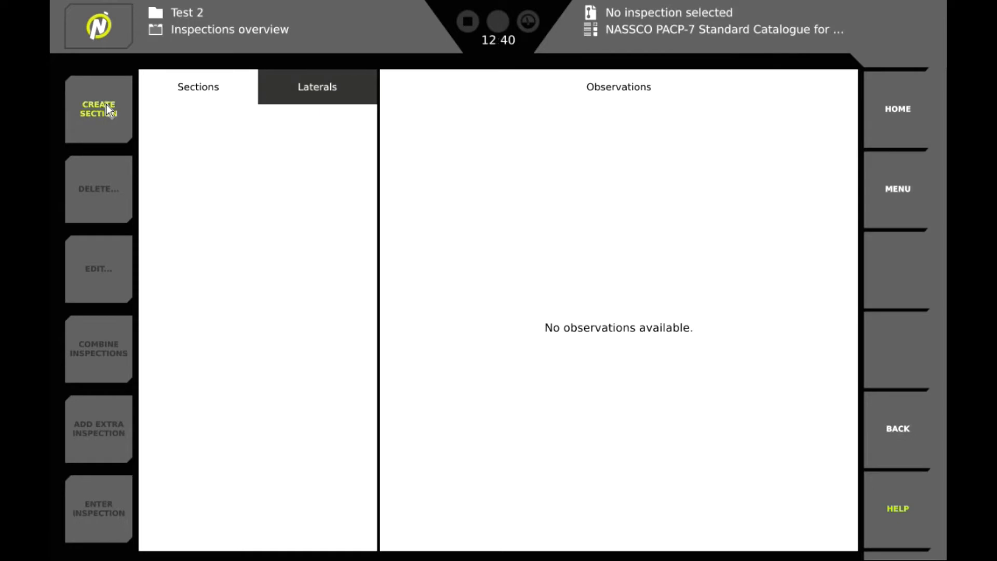
# Step: Begin a new section with pipe segment reference 2222, city Randolph and street Canfield Ave
pyautogui.click(97, 108)
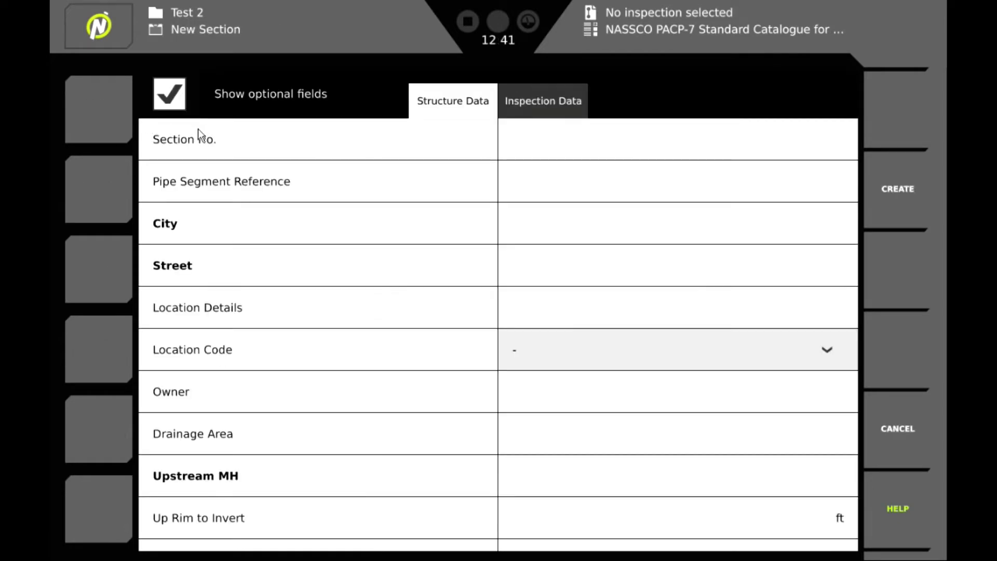
pyautogui.moveTo(530, 188)
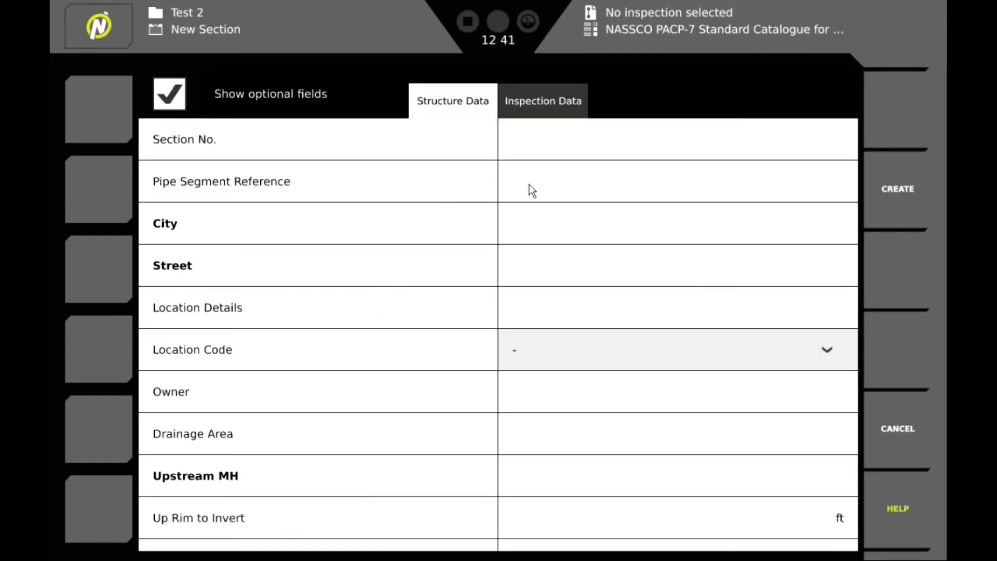
pyautogui.write('2222')
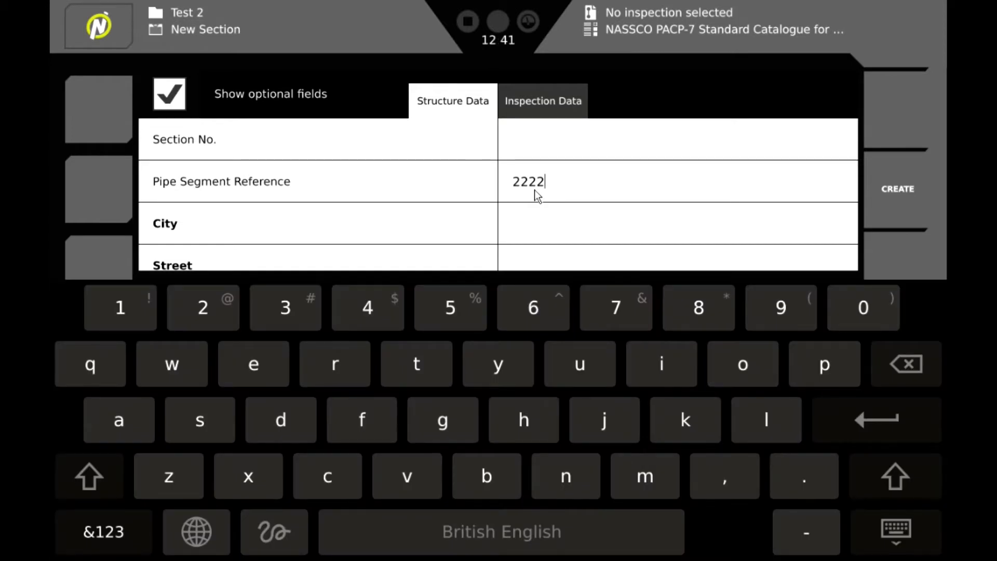
pyautogui.moveTo(527, 237)
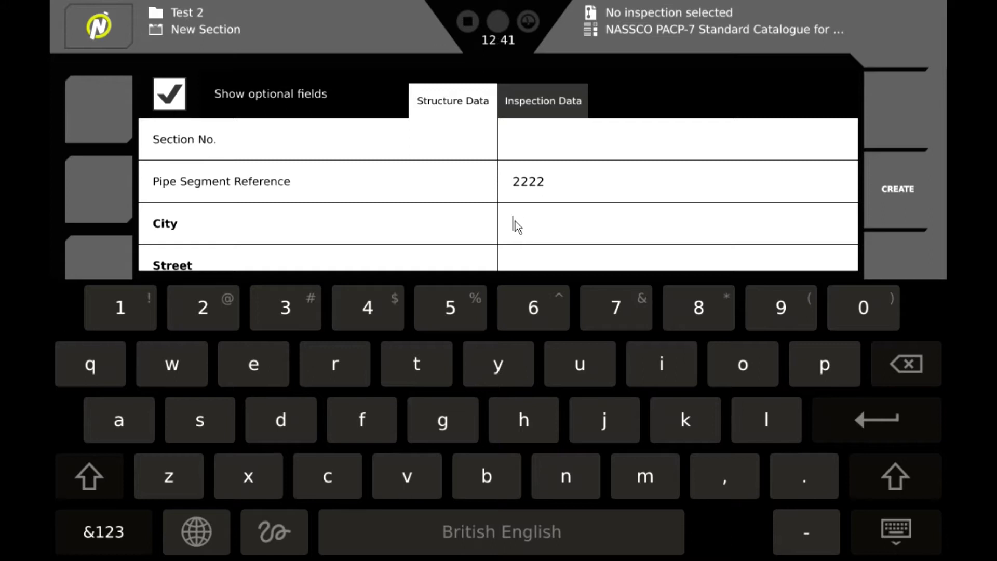
pyautogui.write('Randolph')
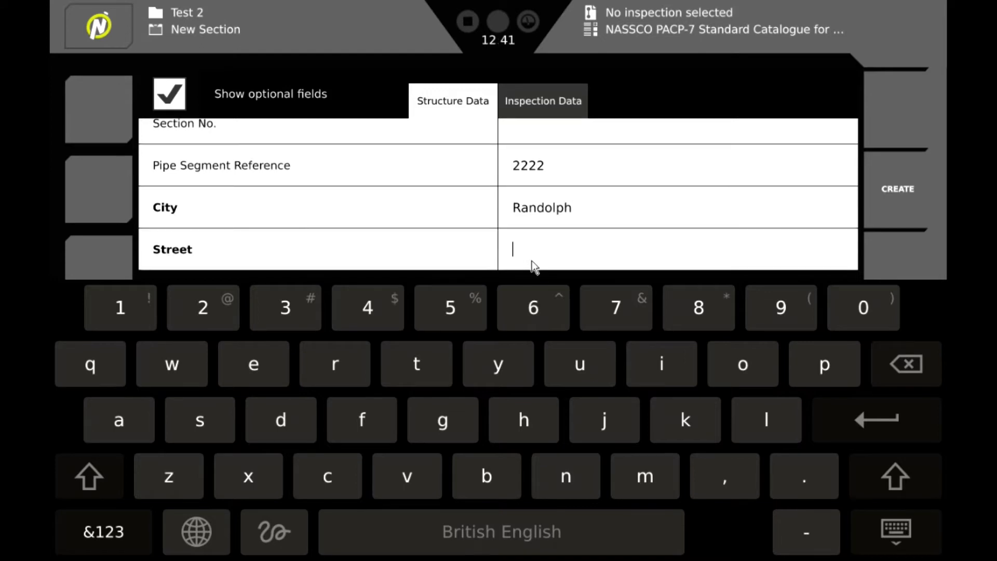
pyautogui.write('Canfield Ave.')
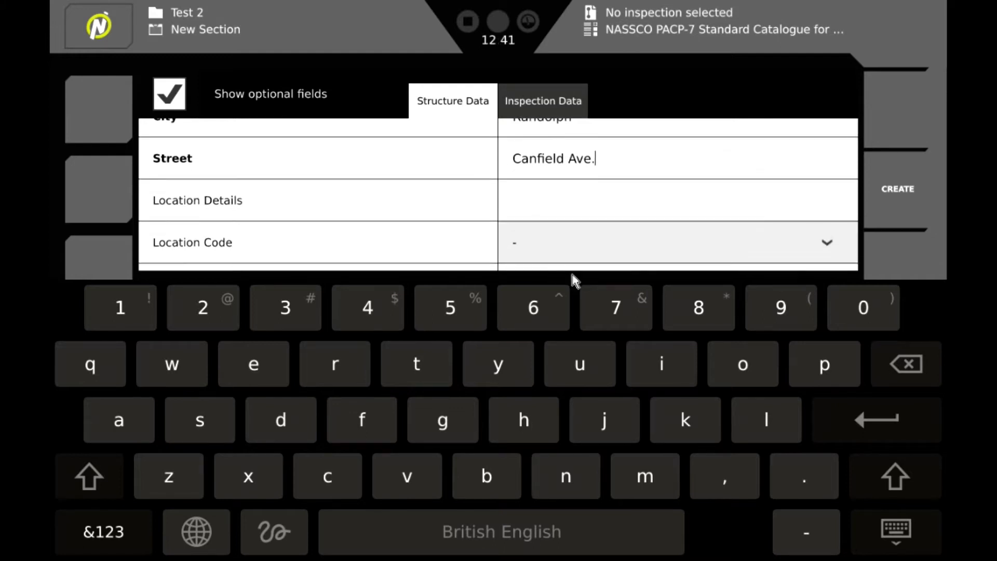
pyautogui.moveTo(600, 230)
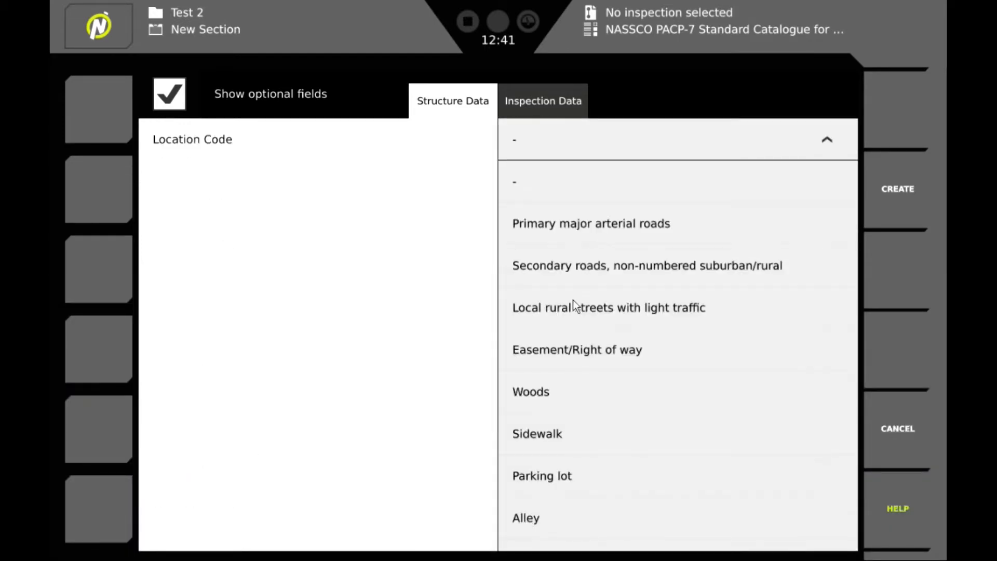
# Step: Set the location code, upstream manhole 22 and pipe use Sanitary Sewage Pipe
pyautogui.click(609, 307)
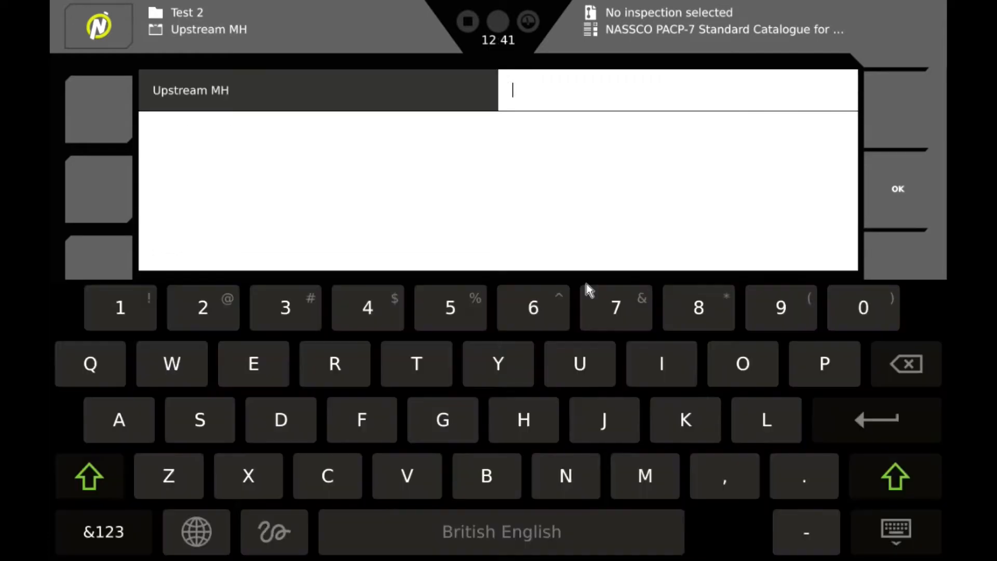
pyautogui.write('22')
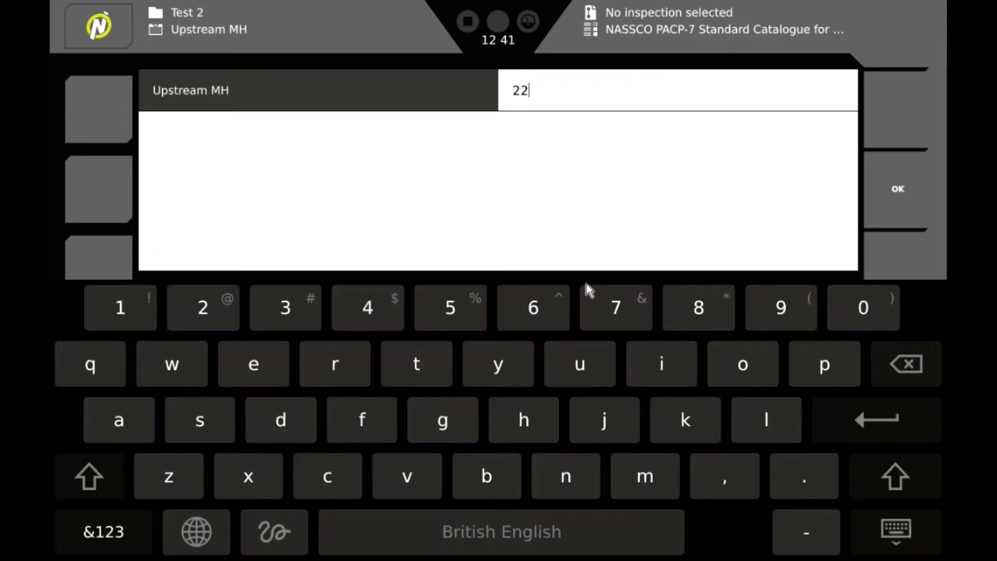
pyautogui.click(898, 189)
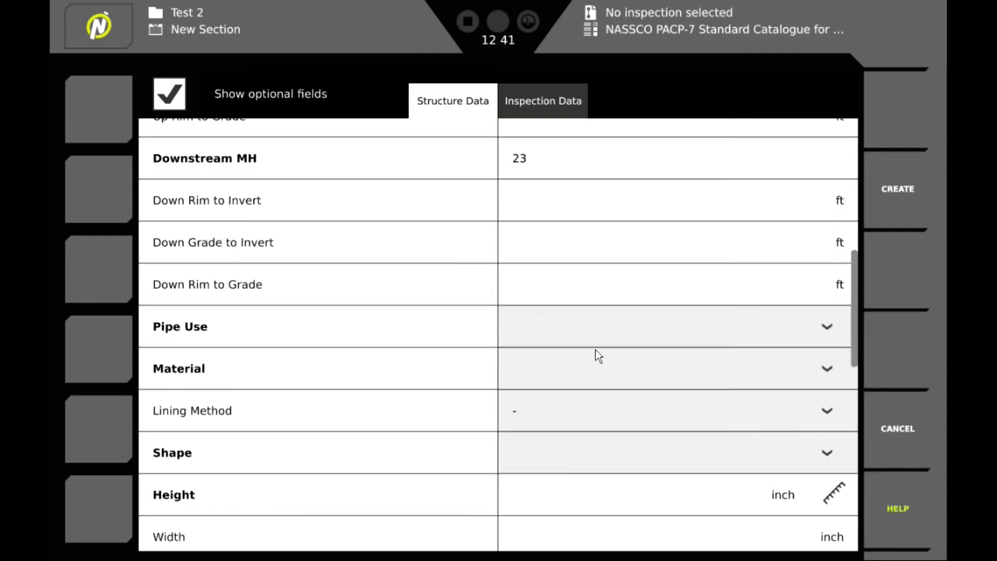
pyautogui.click(827, 327)
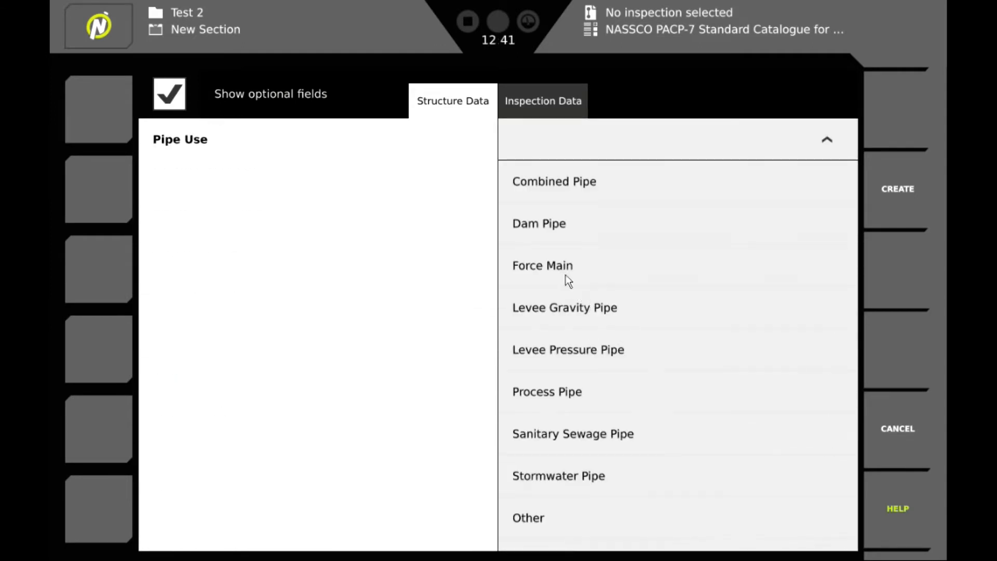
pyautogui.moveTo(570, 449)
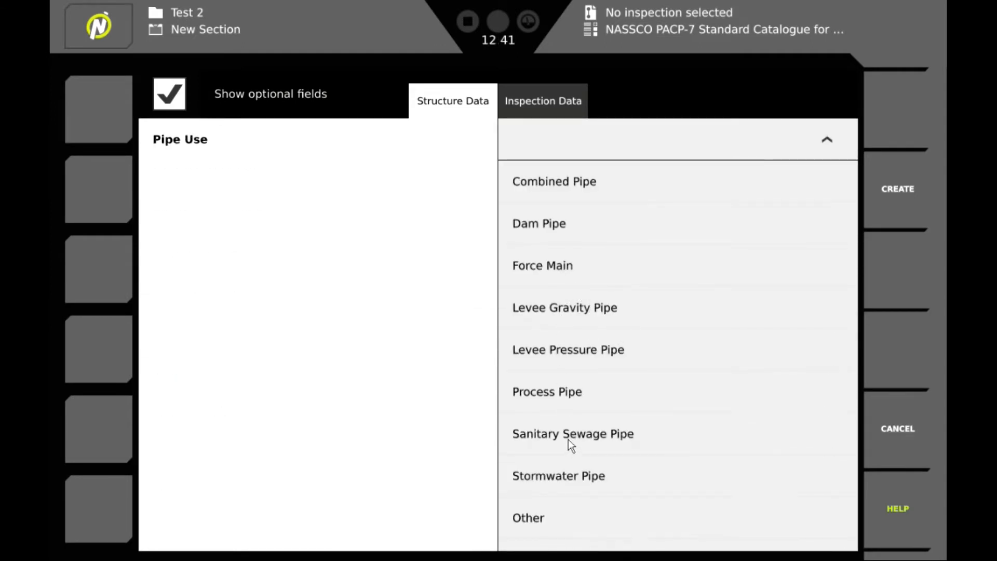
pyautogui.click(572, 434)
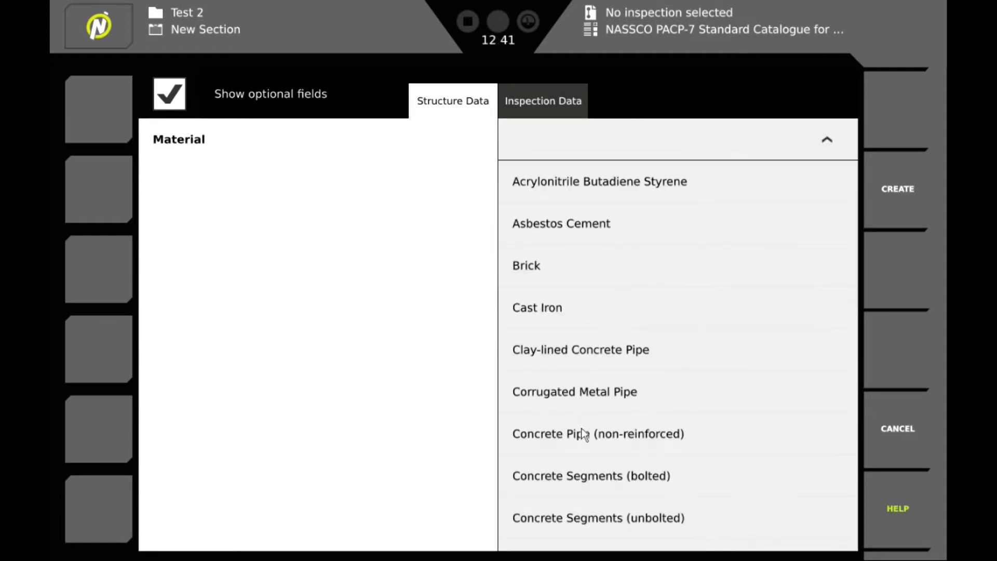
# Step: Set material to non-reinforced concrete pipe, shape Circular and height 8 inches
pyautogui.click(586, 434)
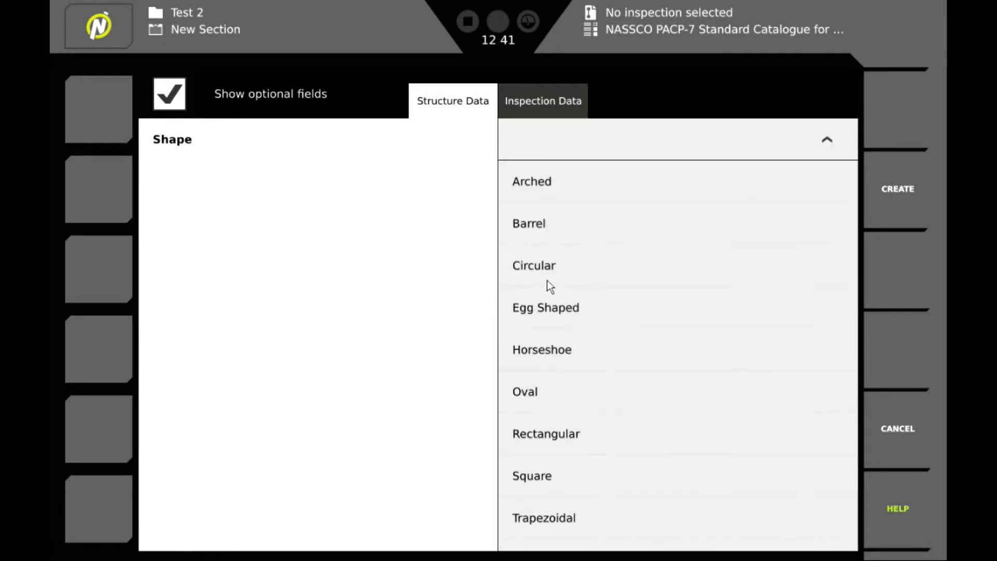
pyautogui.click(534, 266)
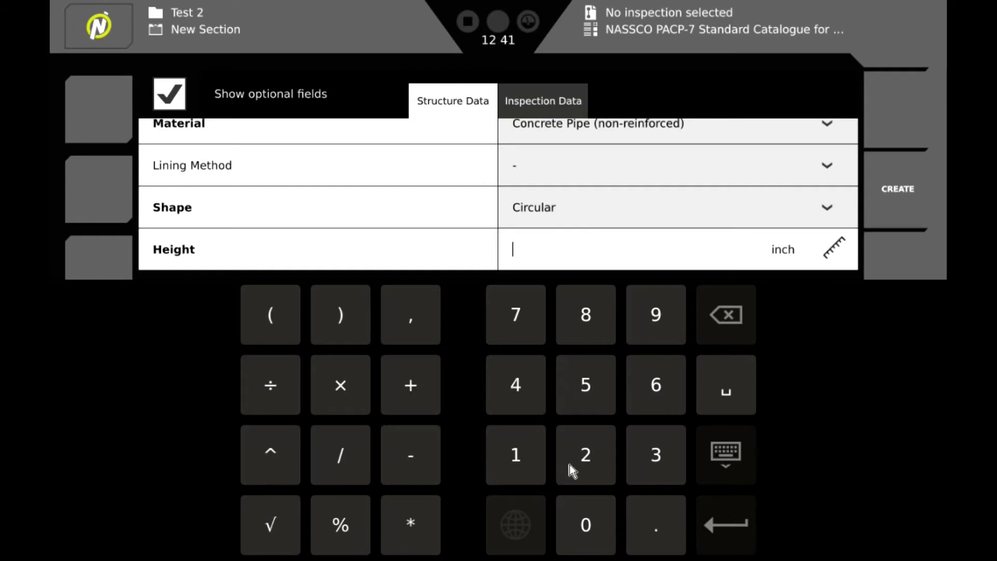
pyautogui.click(586, 315)
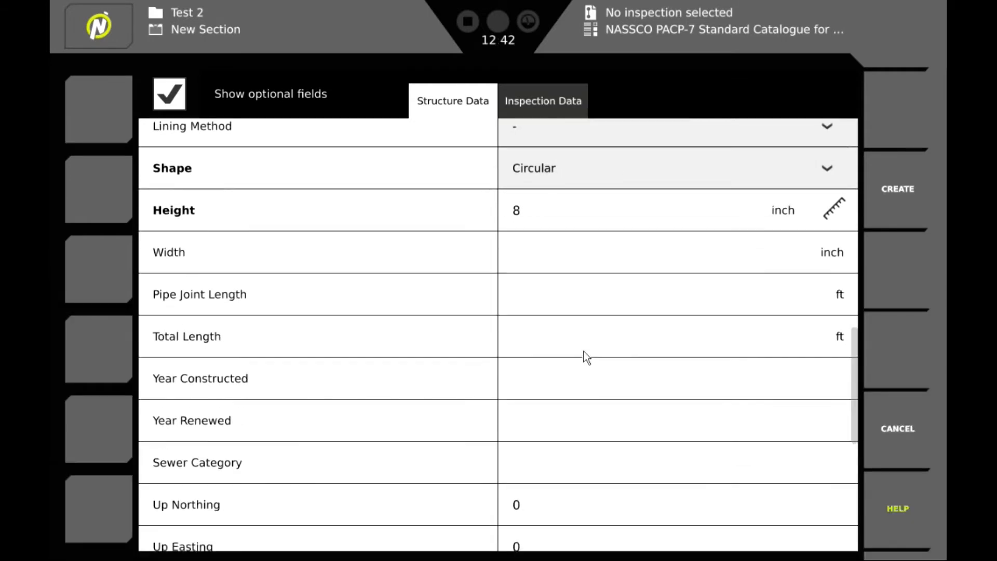
pyautogui.scroll(-3)
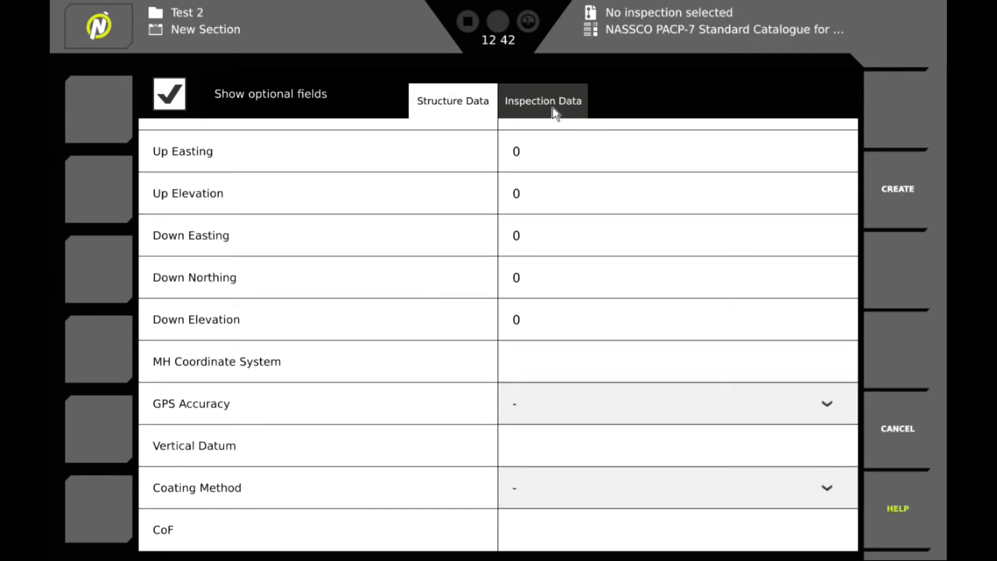
# Step: Enter inspection ID 2222, status Complete Inspection, surveyor Jim Adams and certificate 1234
pyautogui.click(543, 101)
pyautogui.write('2222')
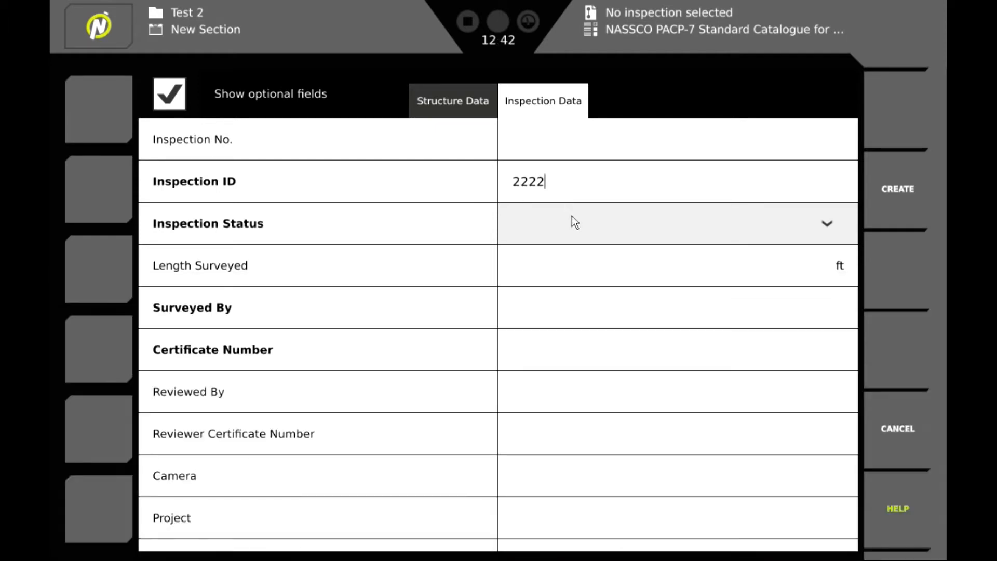
pyautogui.click(678, 222)
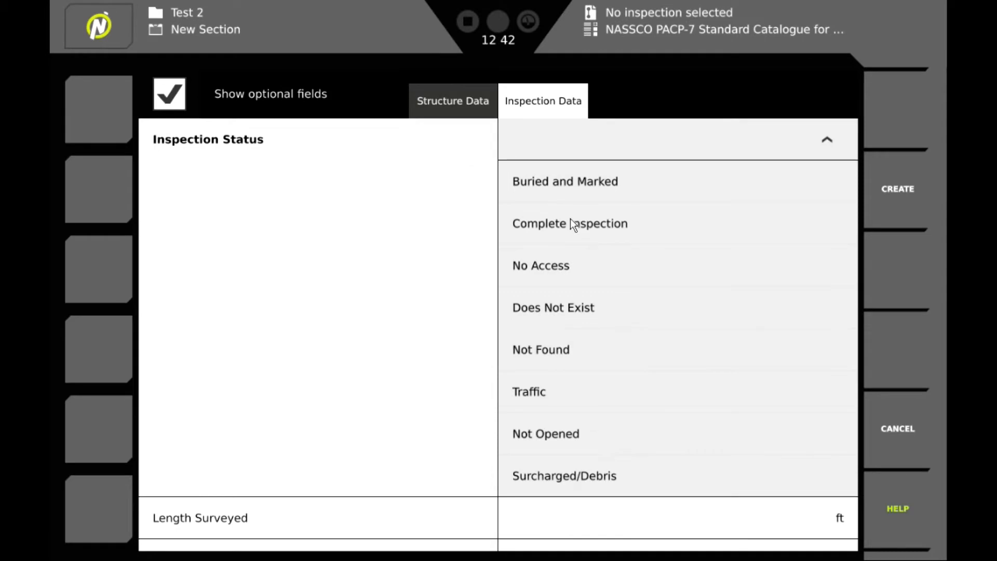
pyautogui.click(569, 223)
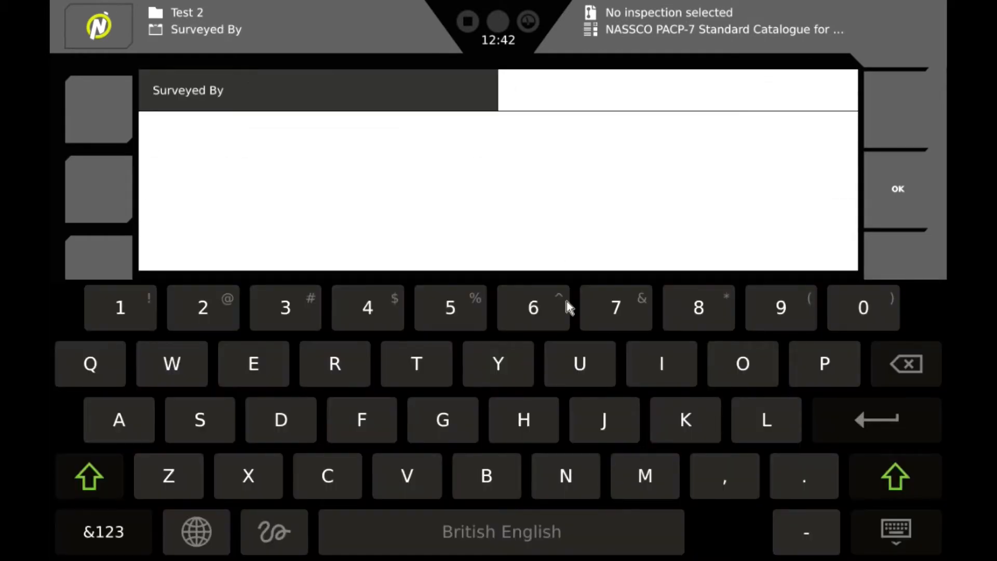
pyautogui.write('Jim Adams')
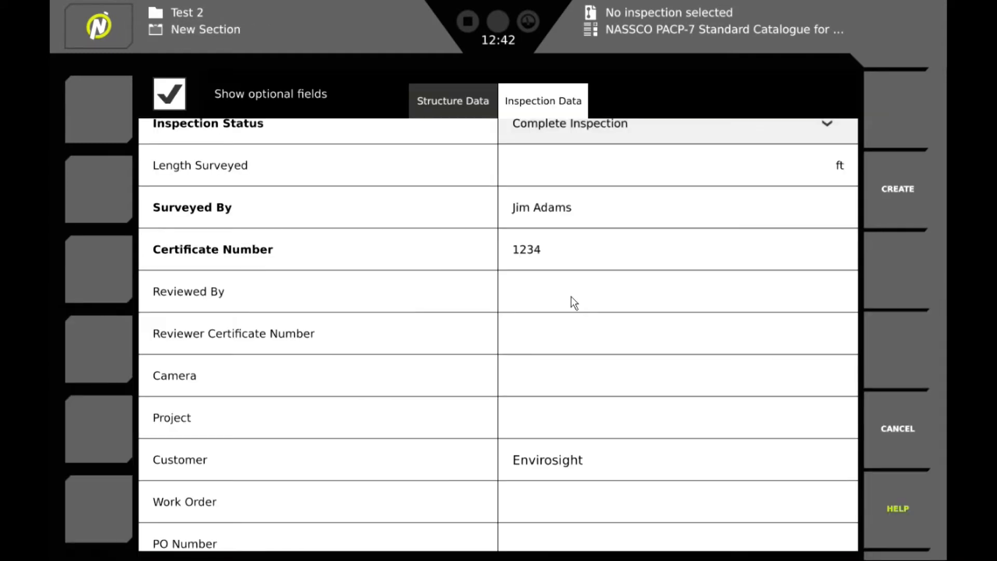
# Step: Record direction Downstream, No Pre-Cleaning and Dry weather in the inspection data
pyautogui.scroll(-3)
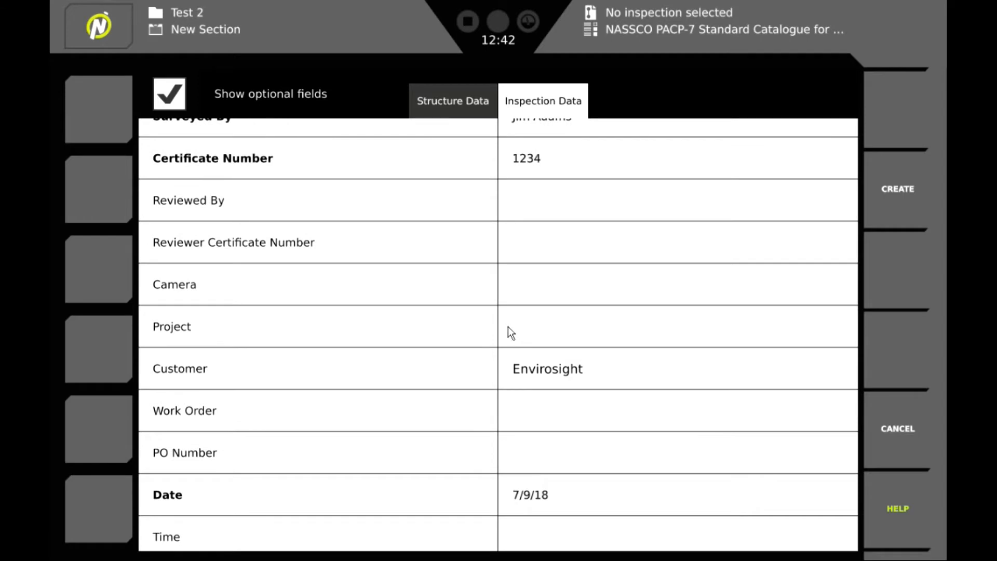
pyautogui.scroll(-3)
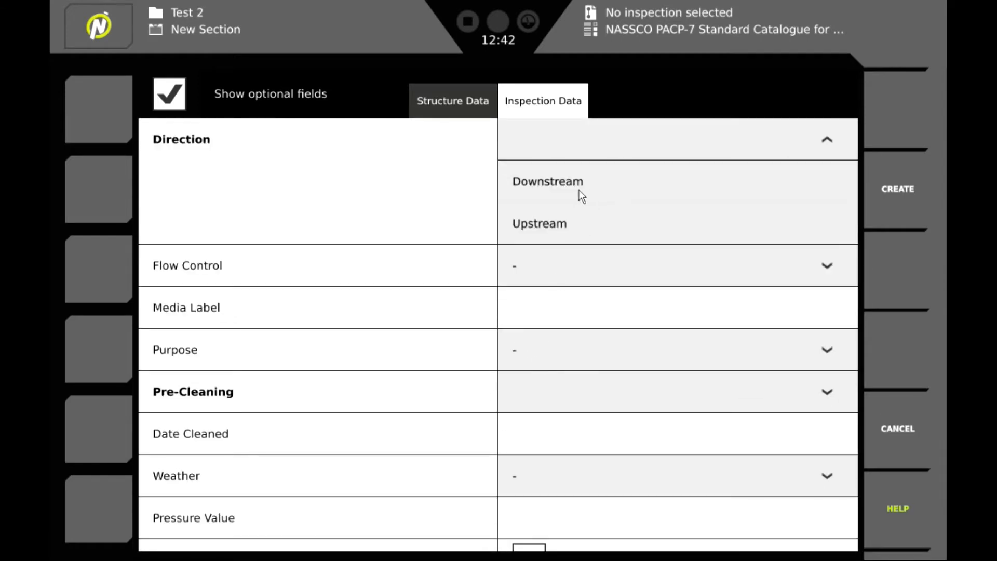
pyautogui.click(546, 181)
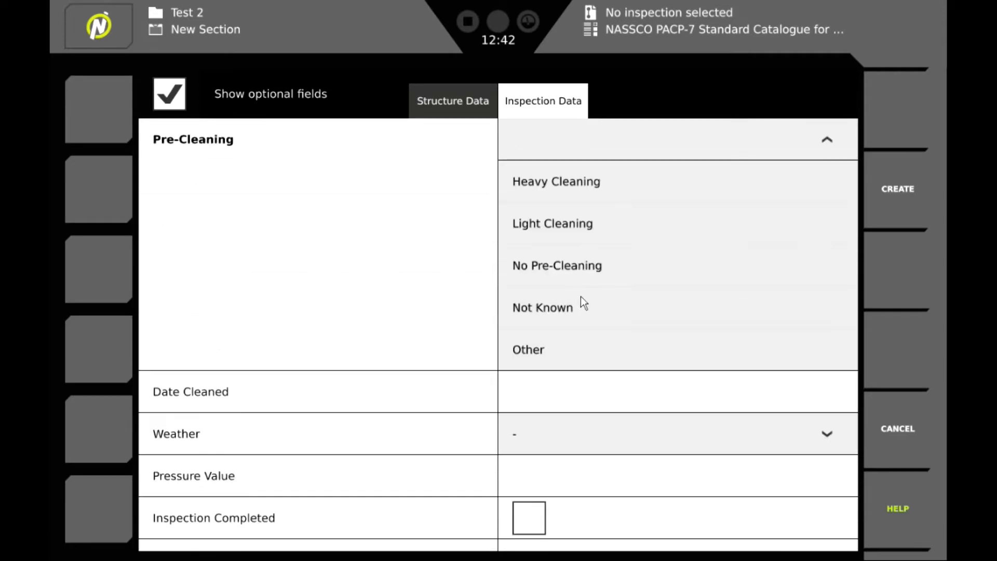
pyautogui.click(557, 266)
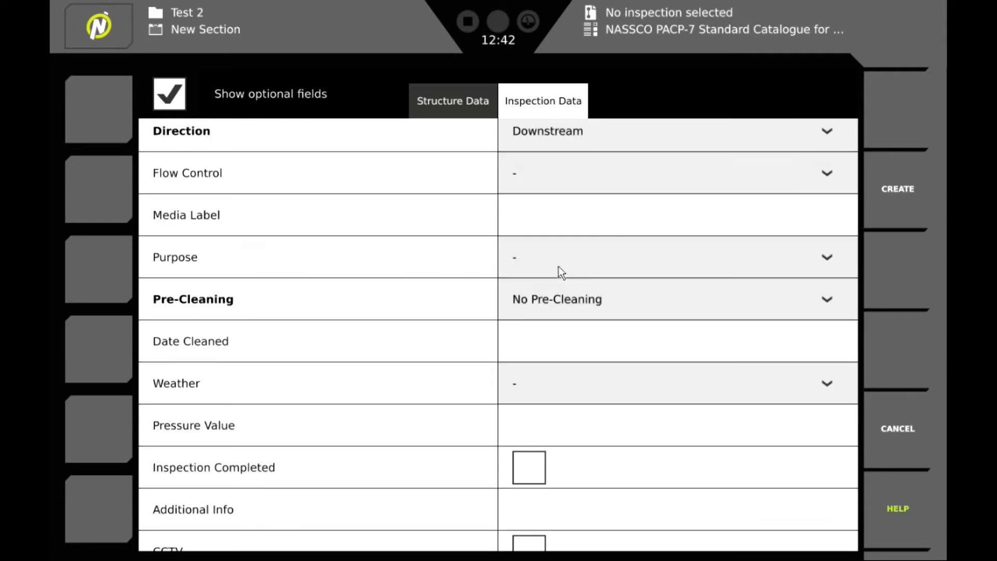
pyautogui.scroll(-3)
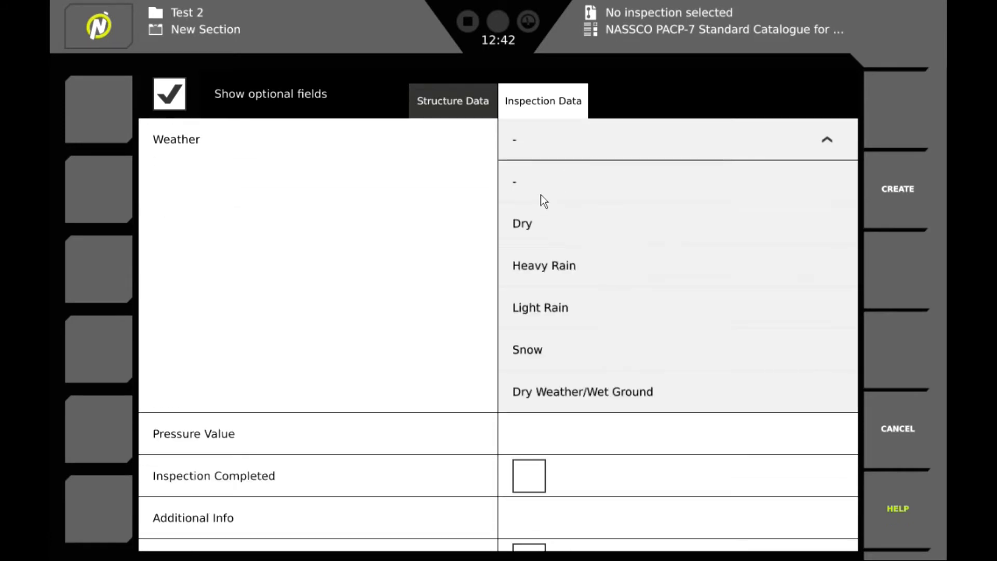
pyautogui.click(521, 224)
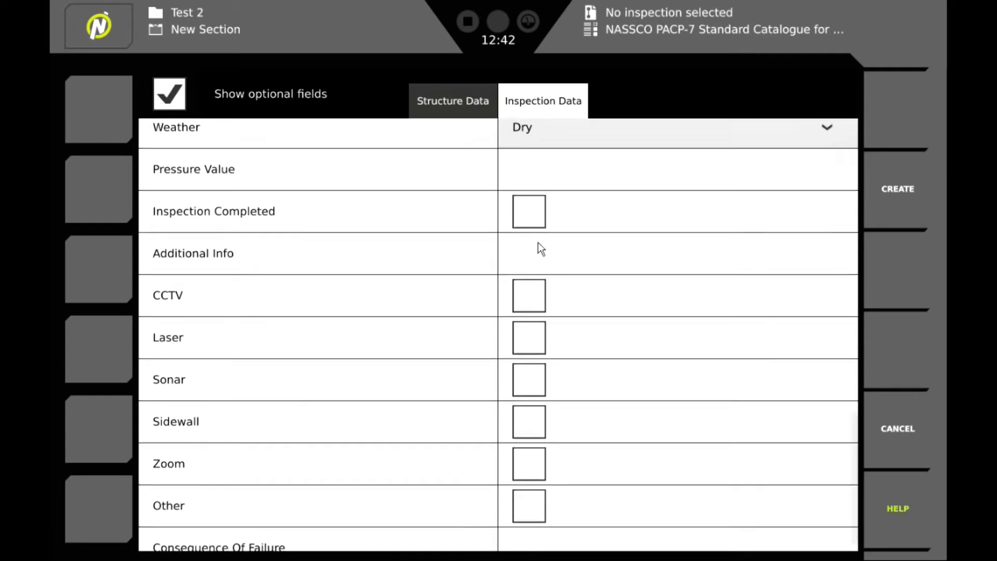
pyautogui.scroll(-3)
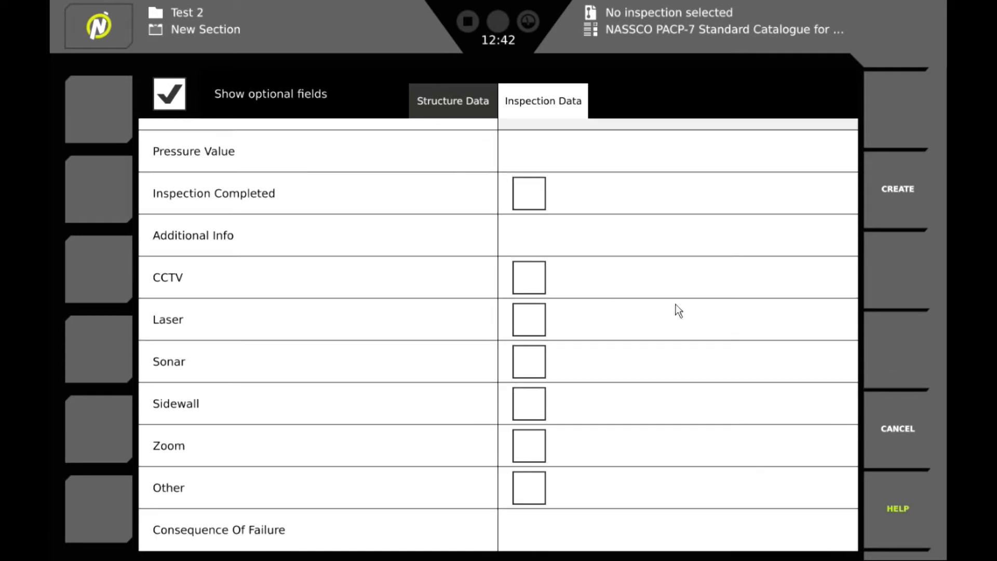
# Step: Create the inspection so section 2222 appears in the overview, then enter it
pyautogui.click(897, 188)
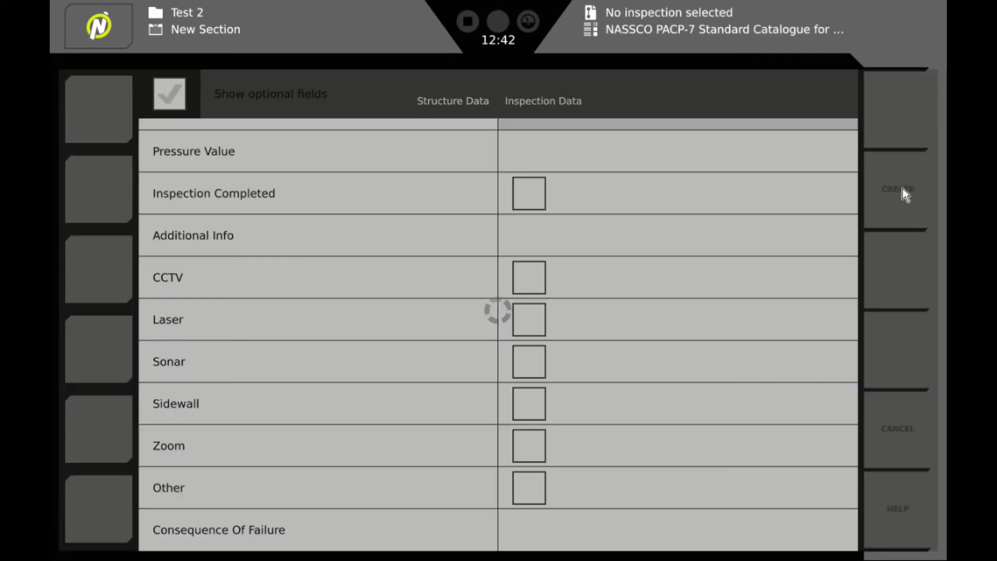
pyautogui.click(897, 189)
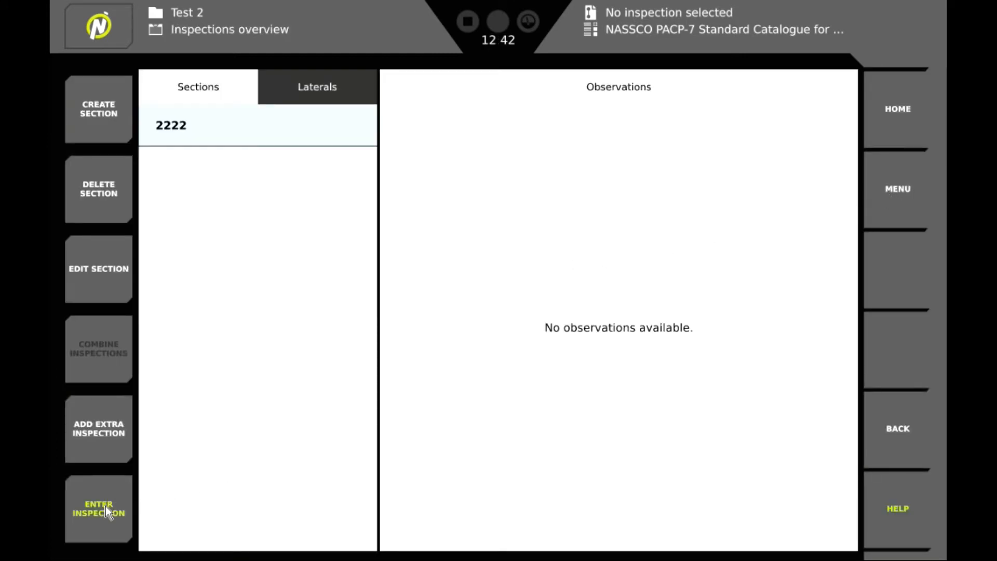
pyautogui.click(98, 520)
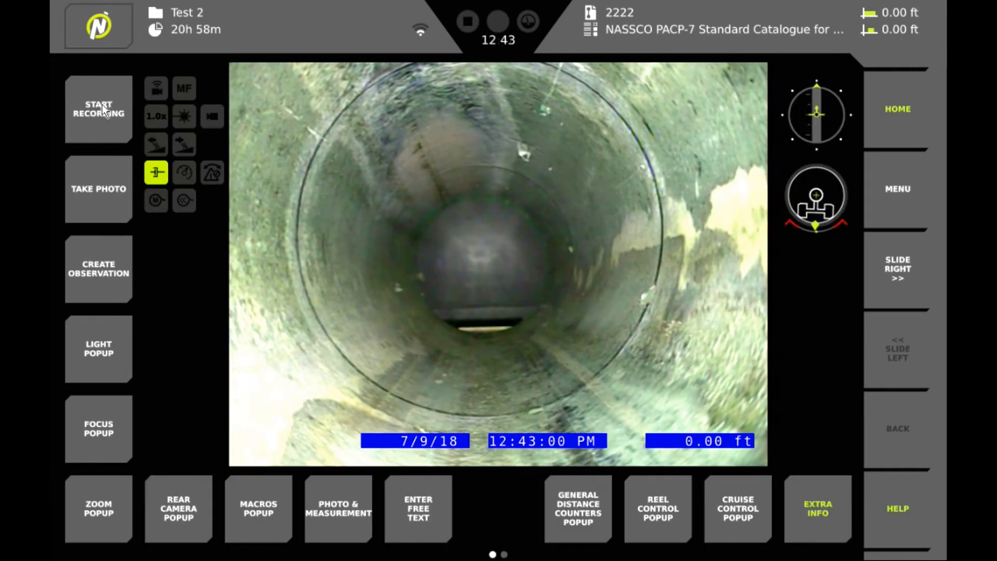
# Step: Start recording the pipe video and begin a new observation
pyautogui.click(98, 110)
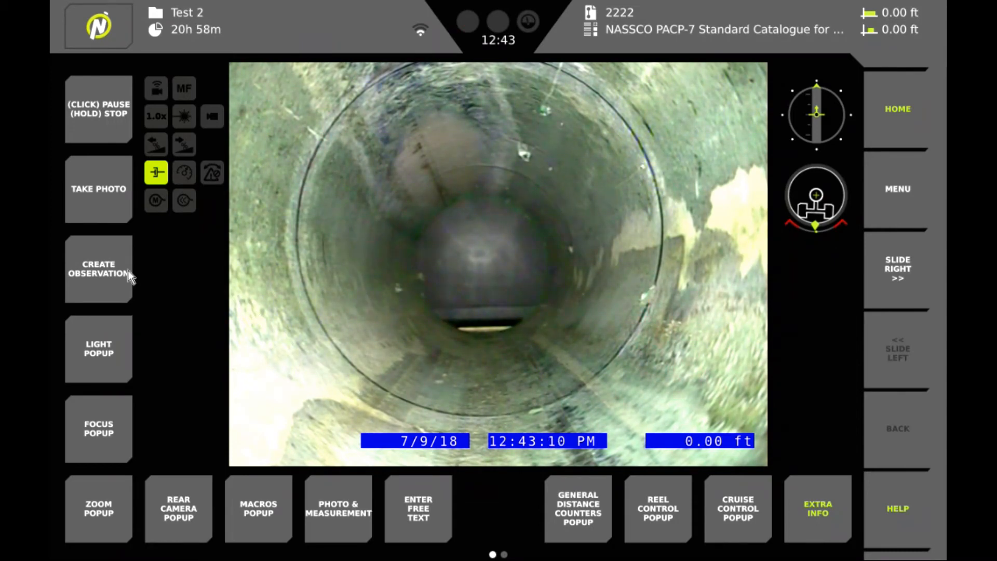
pyautogui.click(98, 268)
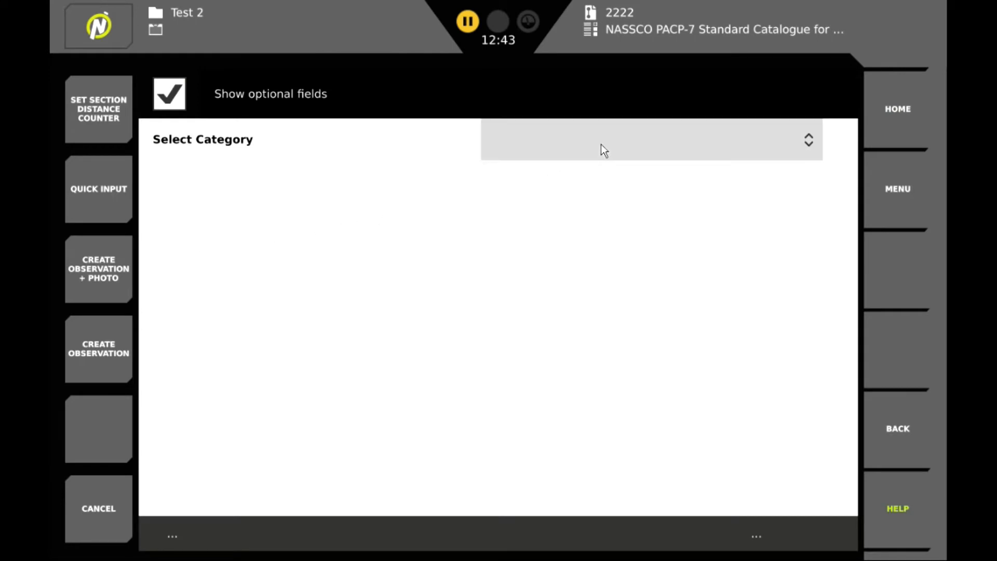
# Step: Log a Construction Features > Access Points > Manhole observation with remark 'Begin', then start another
pyautogui.click(647, 141)
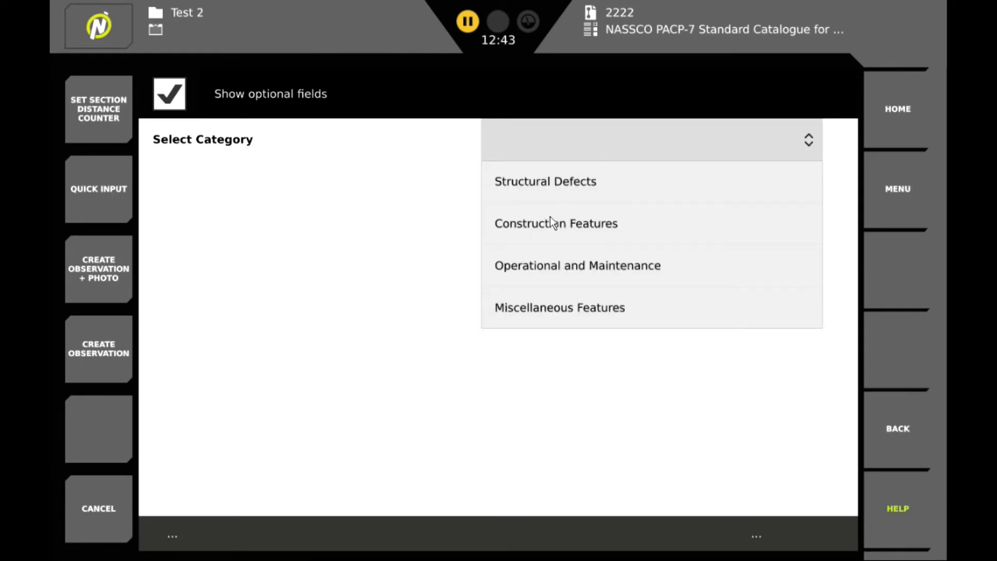
pyautogui.click(556, 223)
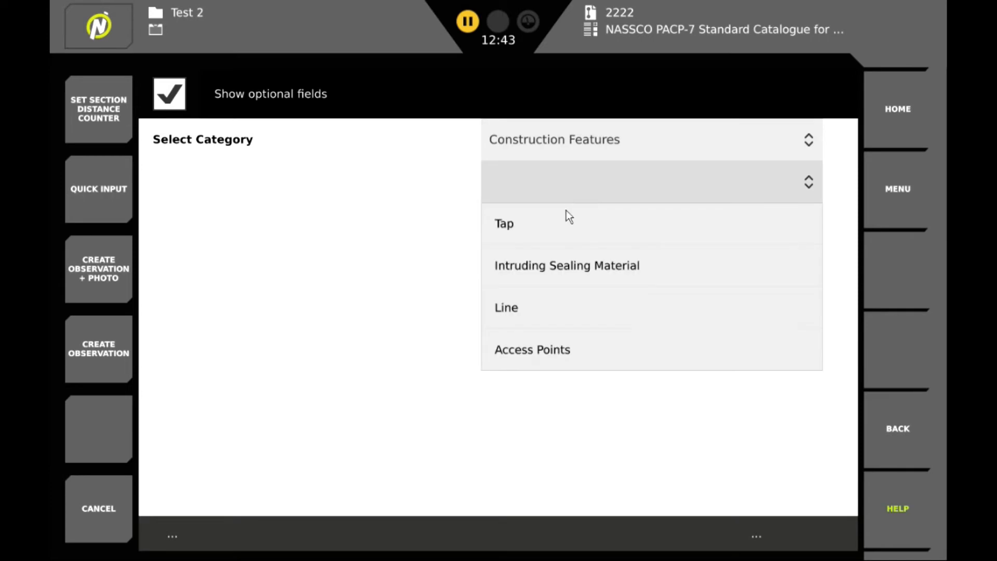
pyautogui.click(533, 350)
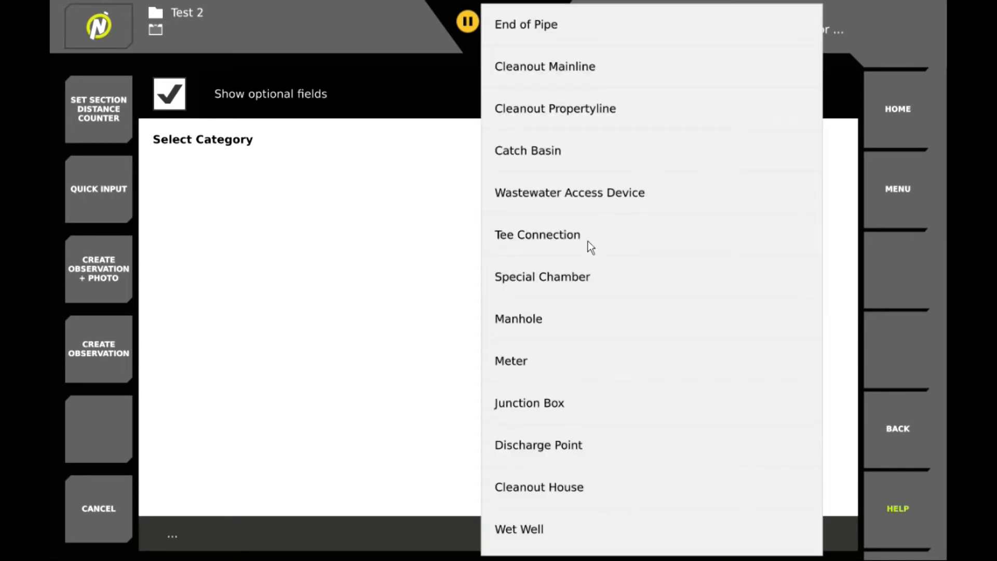
pyautogui.click(518, 319)
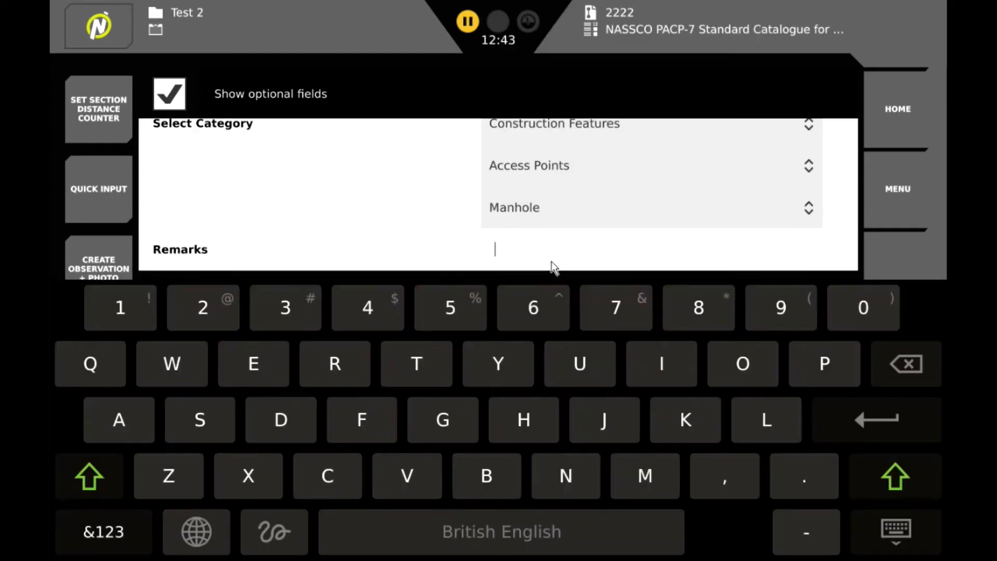
pyautogui.write('Begin')
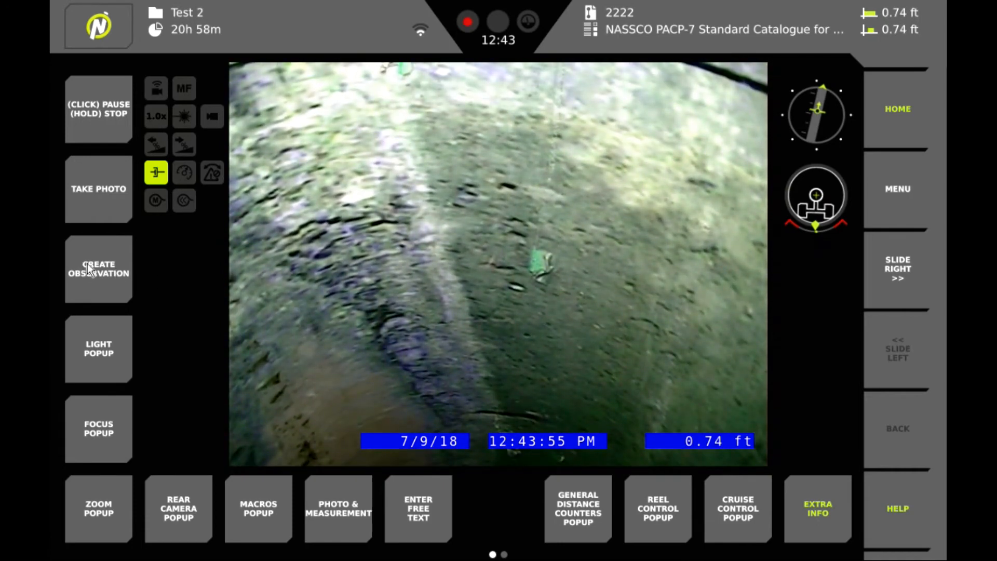
pyautogui.click(97, 274)
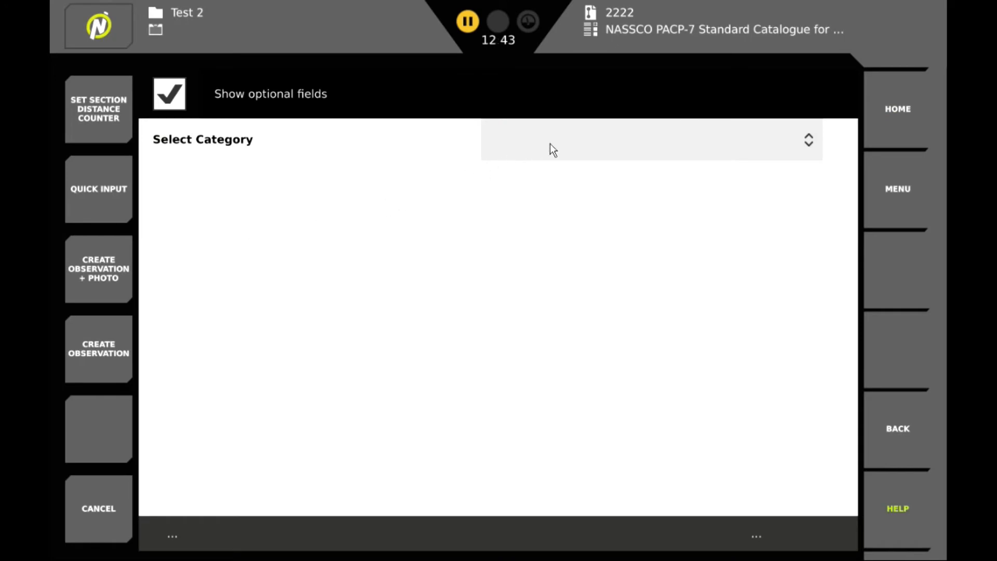
# Step: Log a Structural Defects > Hole observation at 1 o'clock and save it with a photo
pyautogui.click(671, 142)
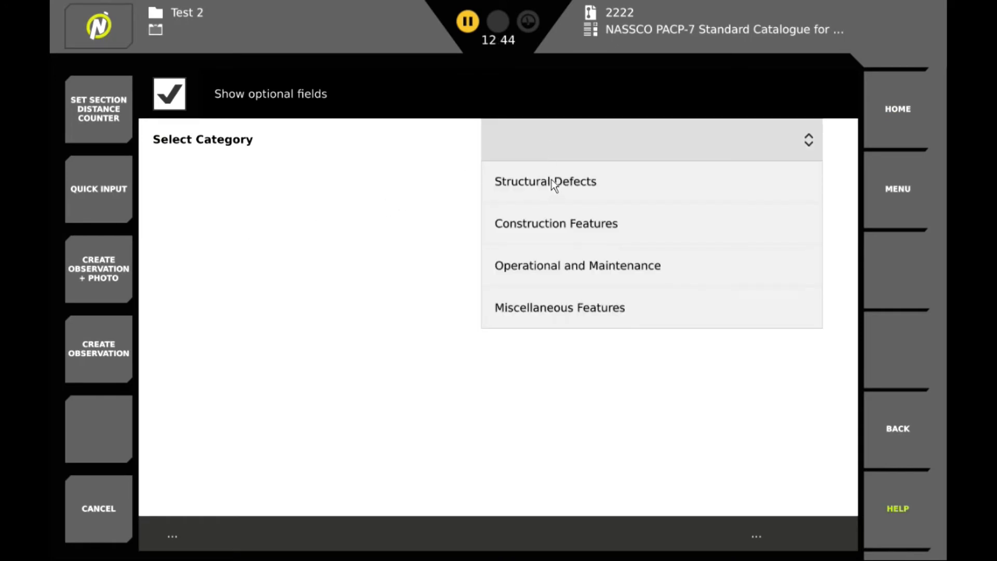
pyautogui.click(553, 182)
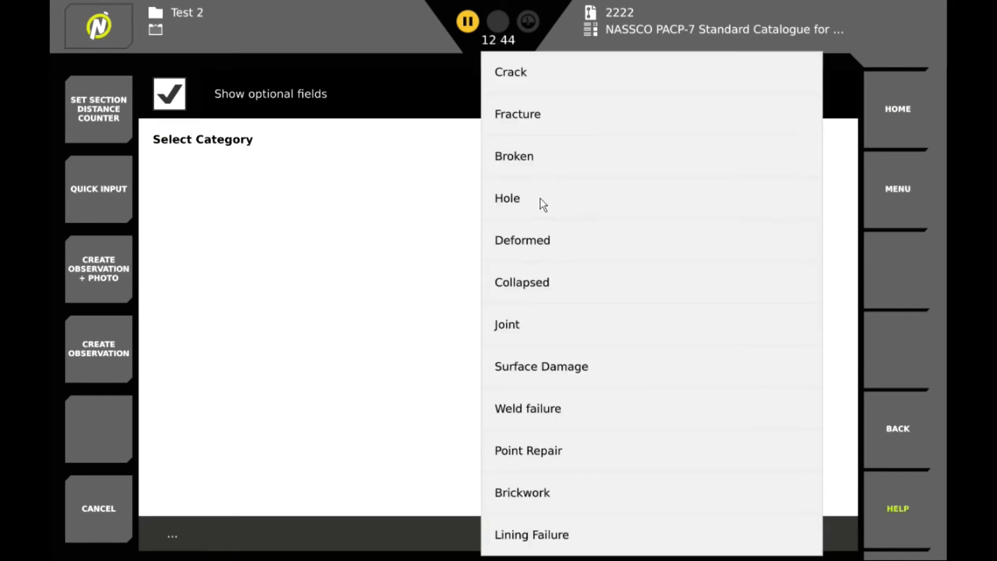
pyautogui.click(507, 198)
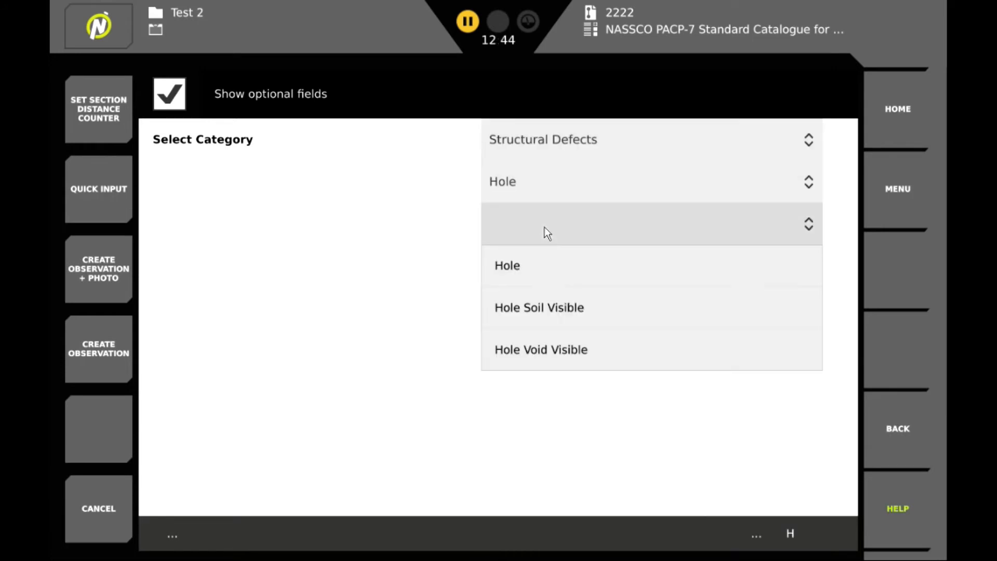
pyautogui.click(507, 266)
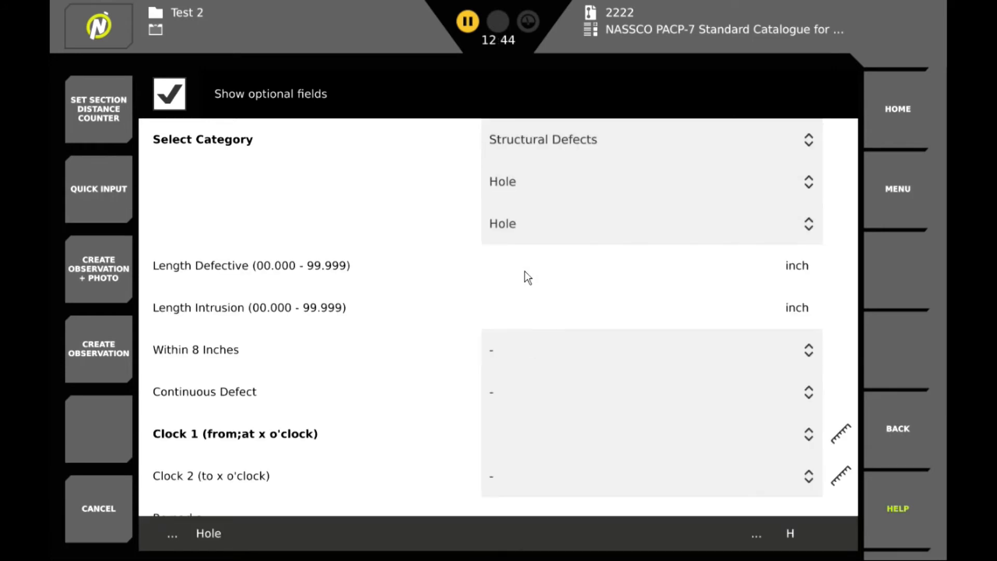
pyautogui.moveTo(568, 436)
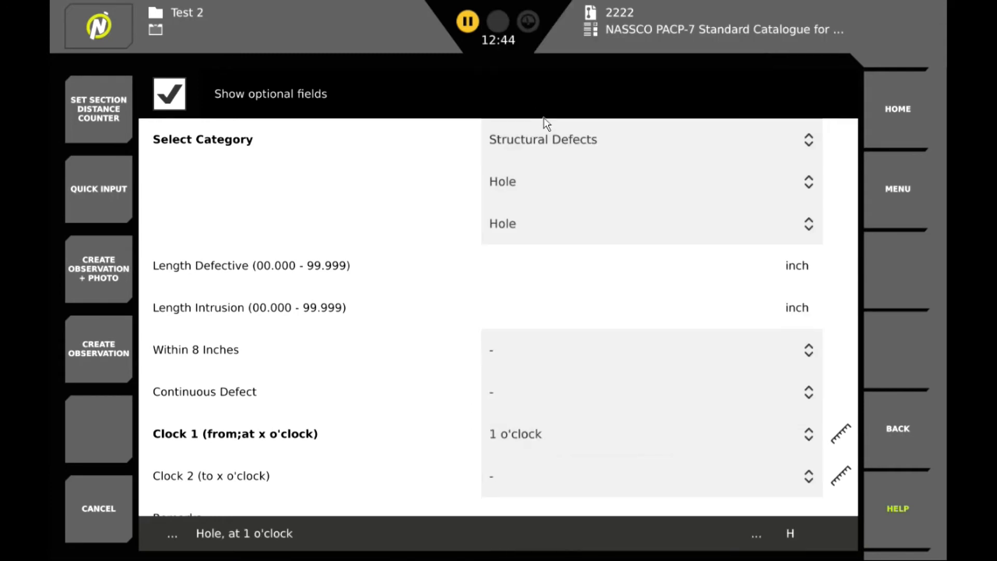
pyautogui.moveTo(666, 218)
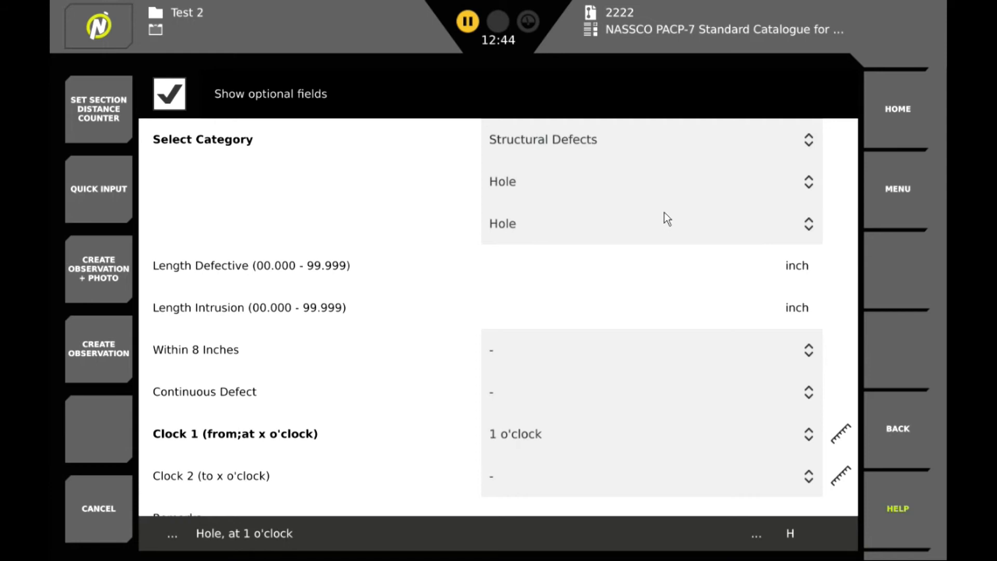
pyautogui.scroll(-3)
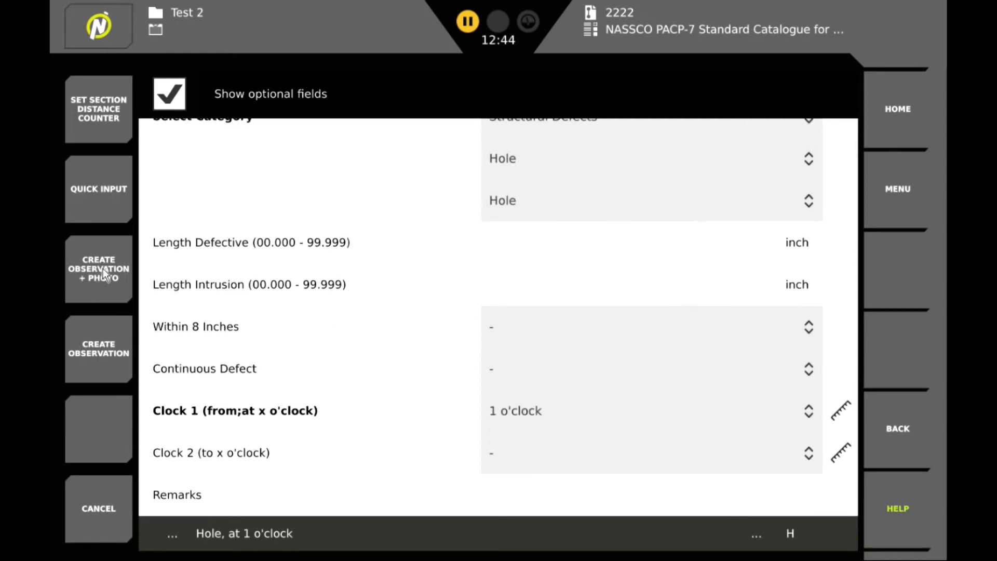
pyautogui.click(98, 268)
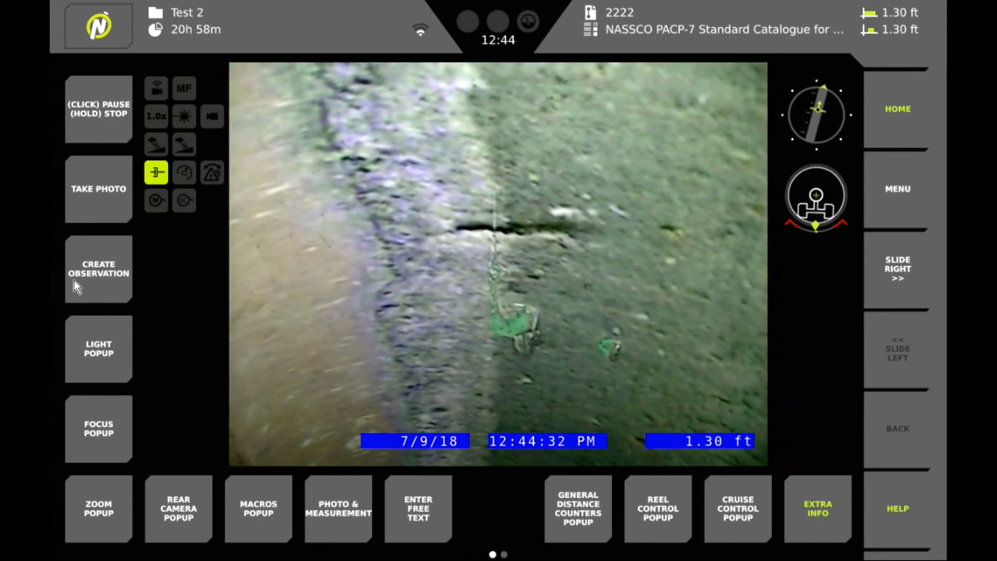
# Step: Start a new Structural Defects observation of type Crack Circumferential
pyautogui.click(98, 268)
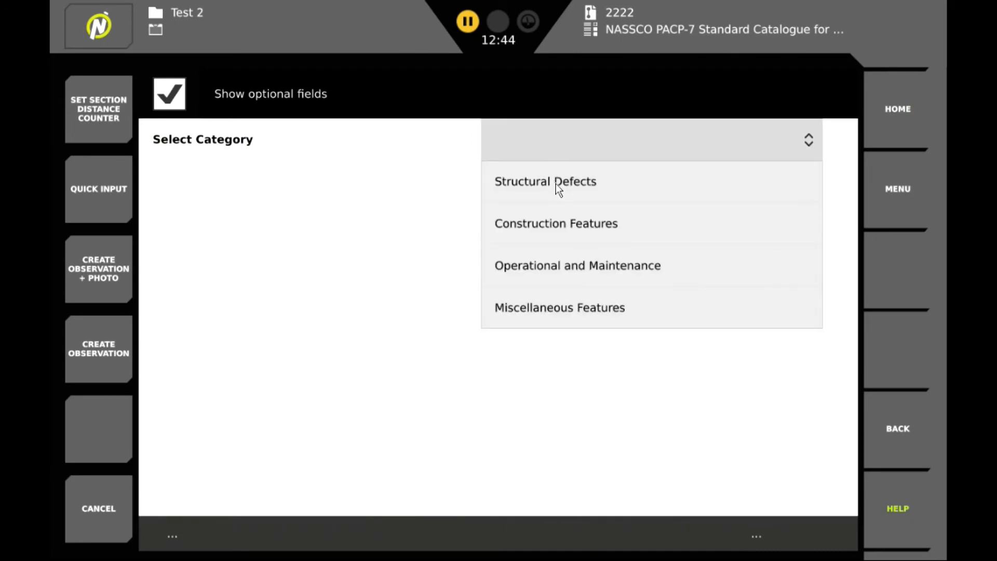
pyautogui.click(557, 182)
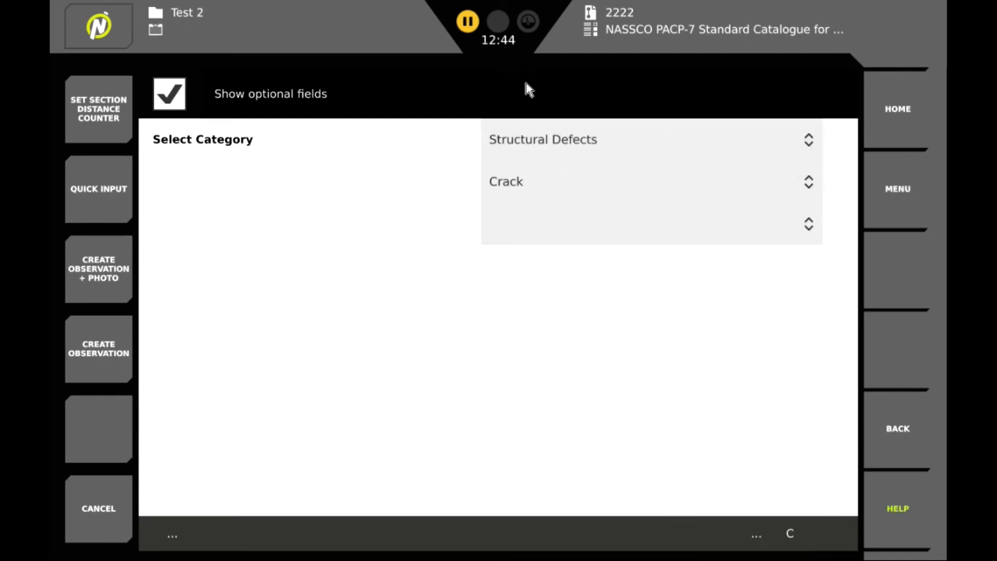
pyautogui.click(647, 223)
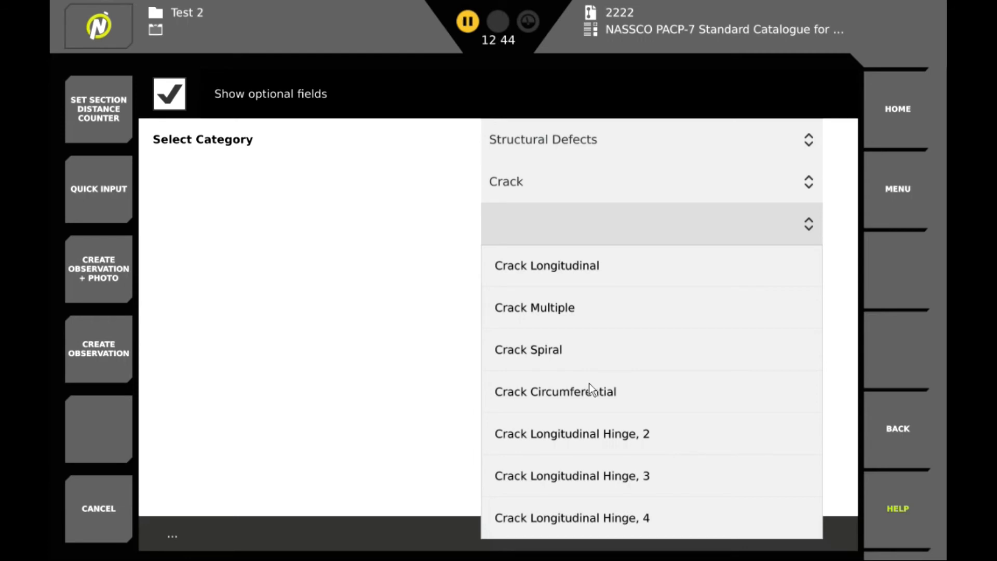
pyautogui.click(556, 390)
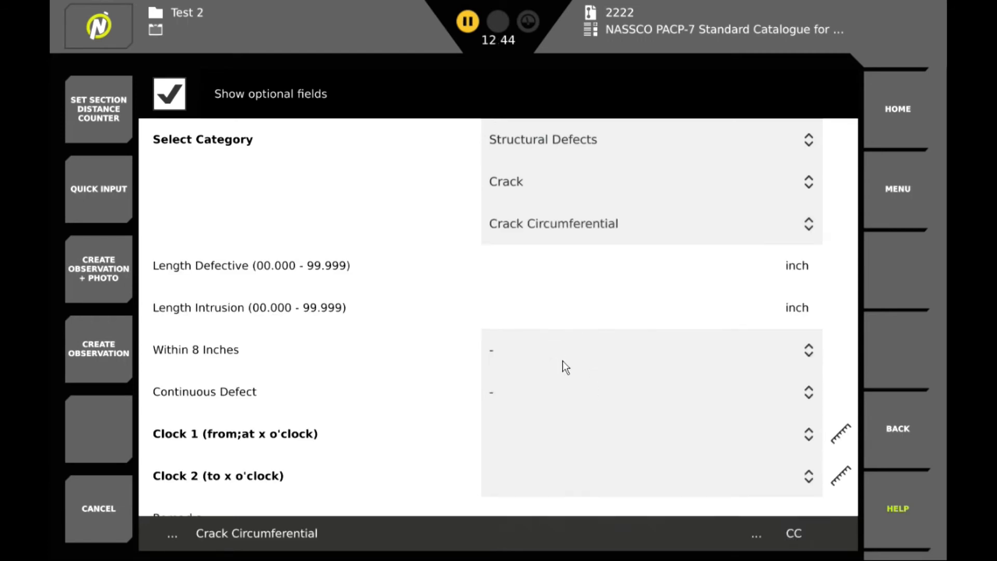
# Step: Set the crack to run from Clock 1 = 12 to Clock 2 = 1
pyautogui.click(809, 434)
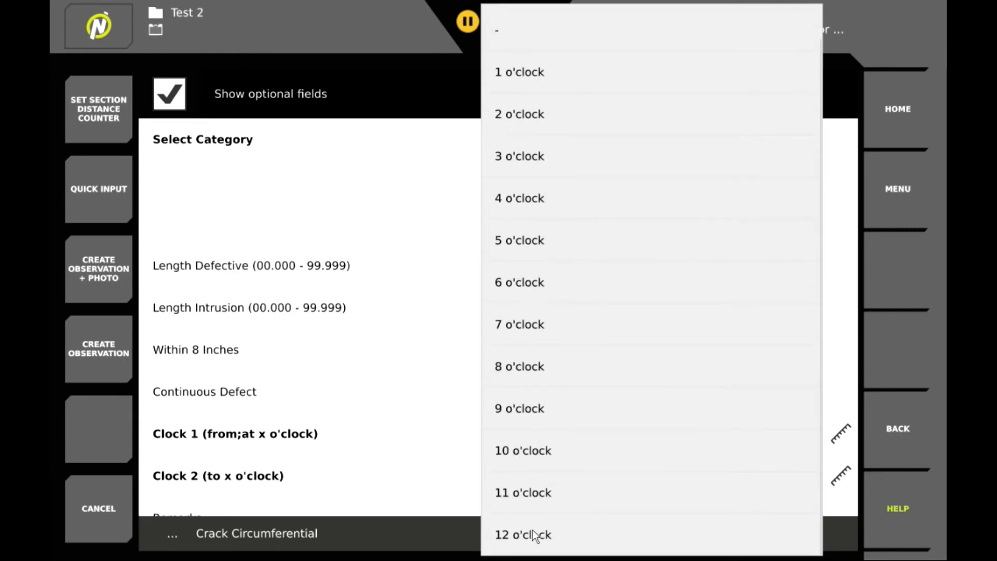
pyautogui.click(532, 548)
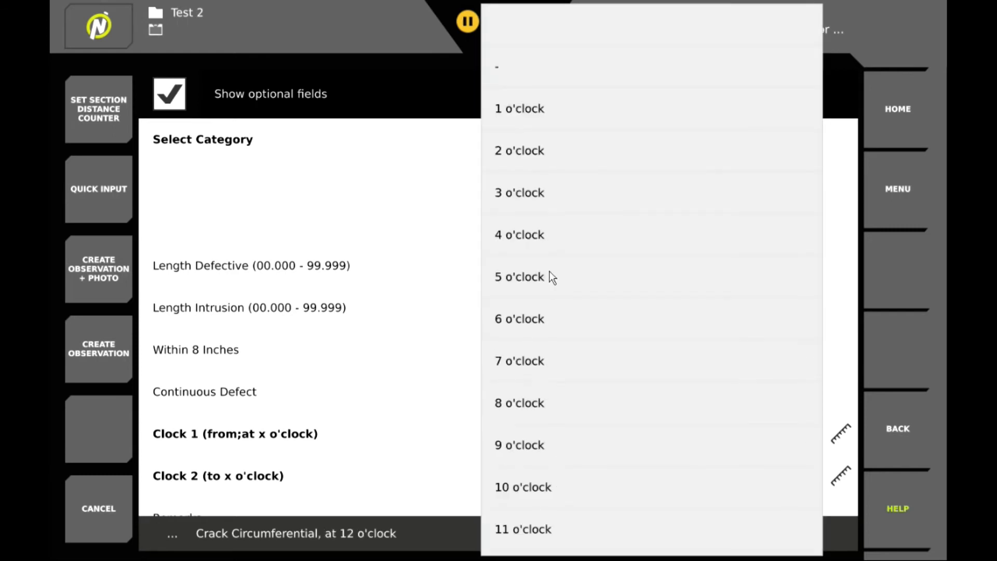
pyautogui.click(520, 108)
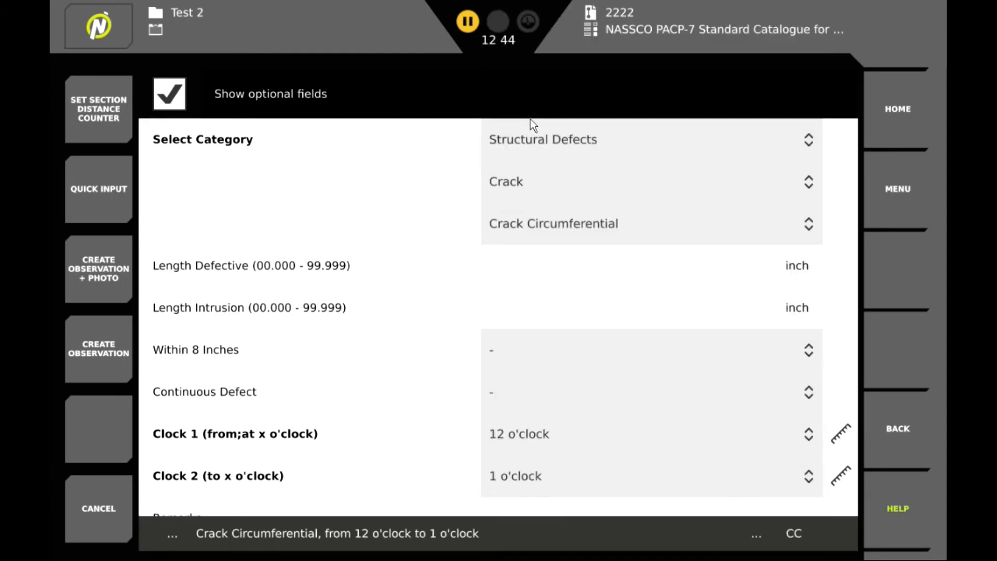
pyautogui.scroll(-3)
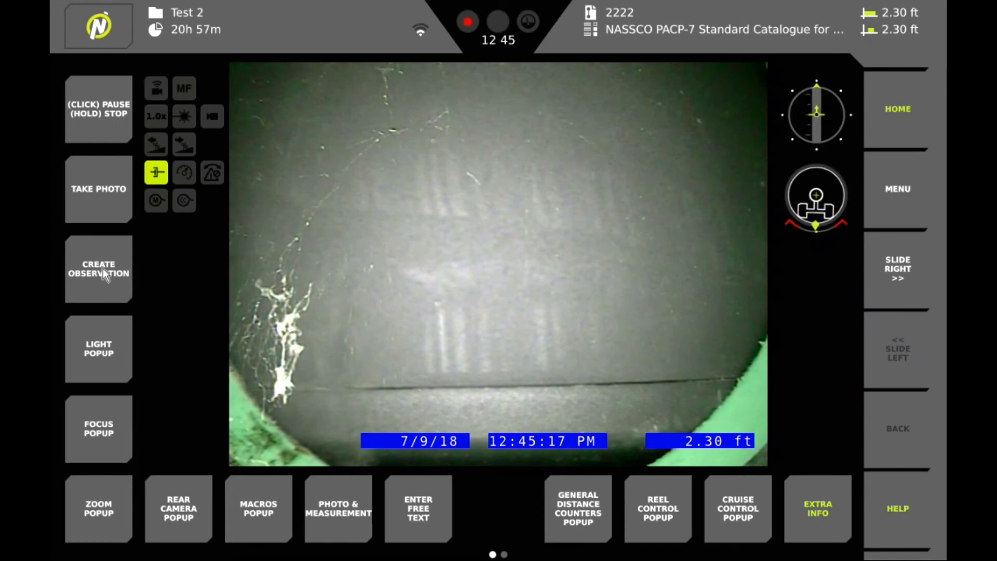
# Step: Start a new Construction Features > Access Points > Manhole observation
pyautogui.click(99, 269)
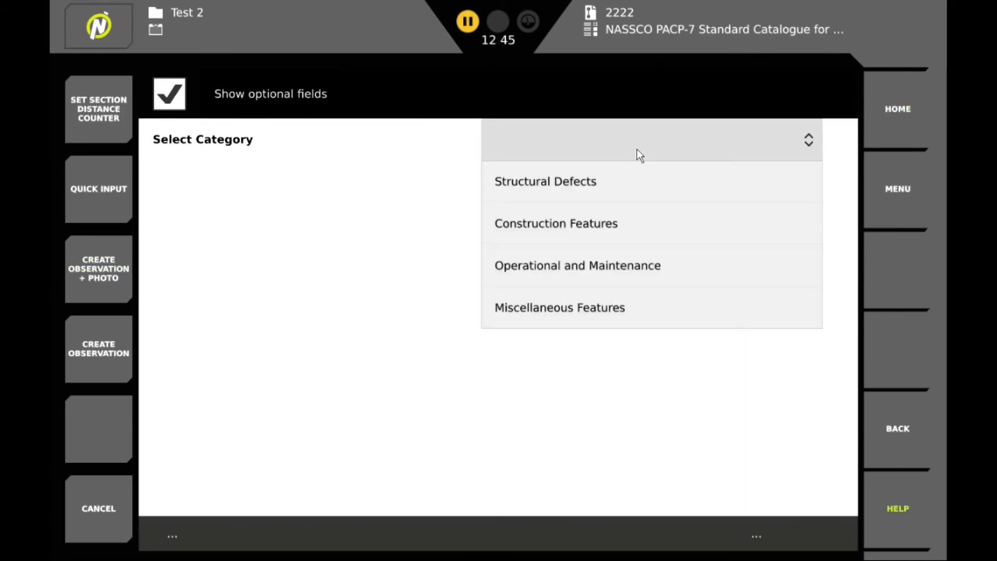
pyautogui.click(555, 224)
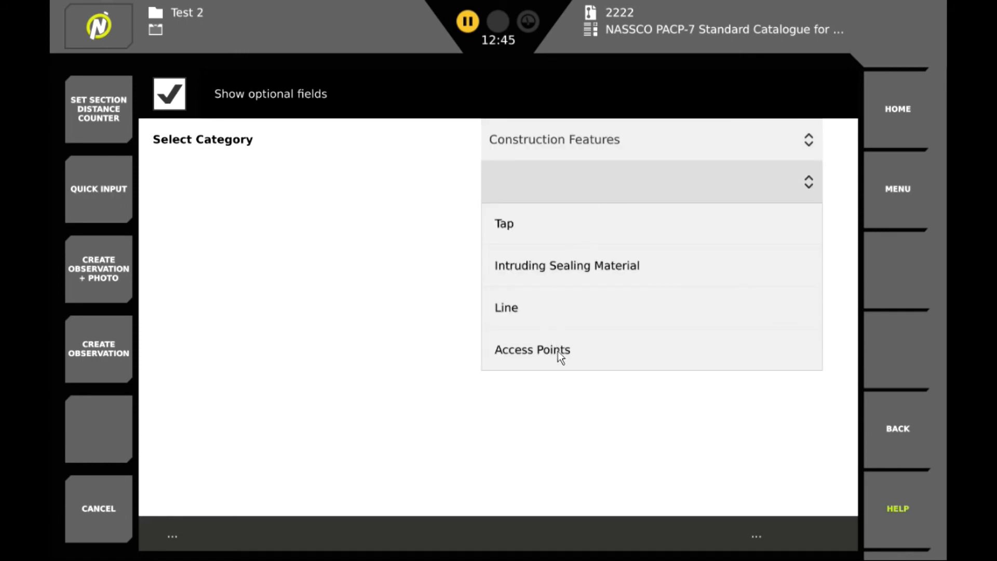
pyautogui.click(533, 349)
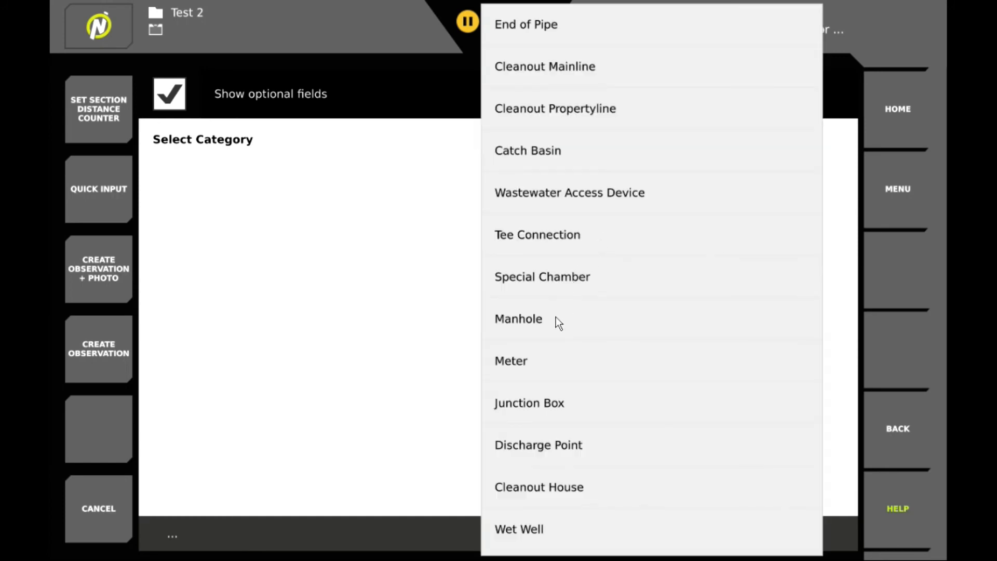
pyautogui.click(519, 319)
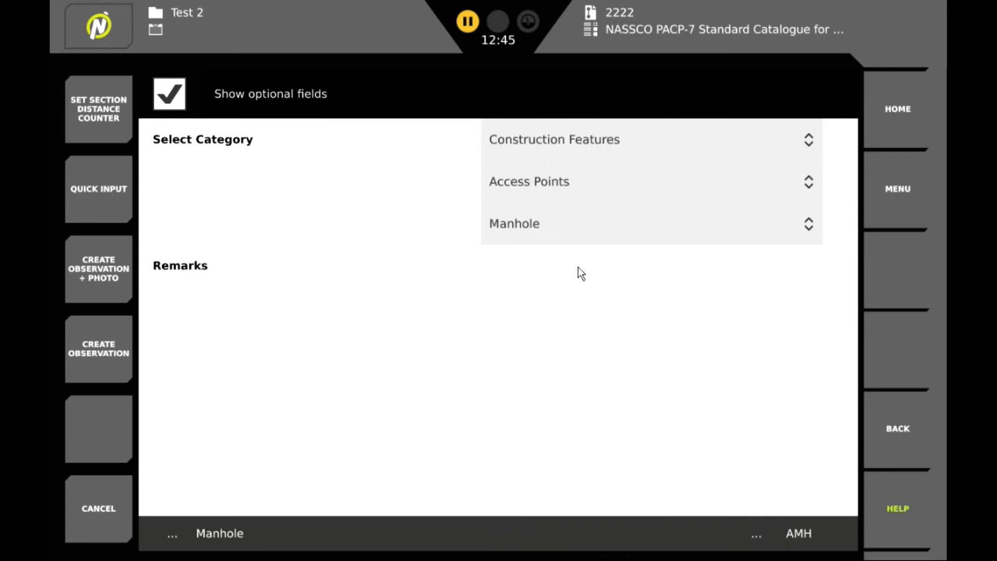
# Step: Enter the remark 'End Survey' and save the manhole observation with a photo
pyautogui.click(580, 275)
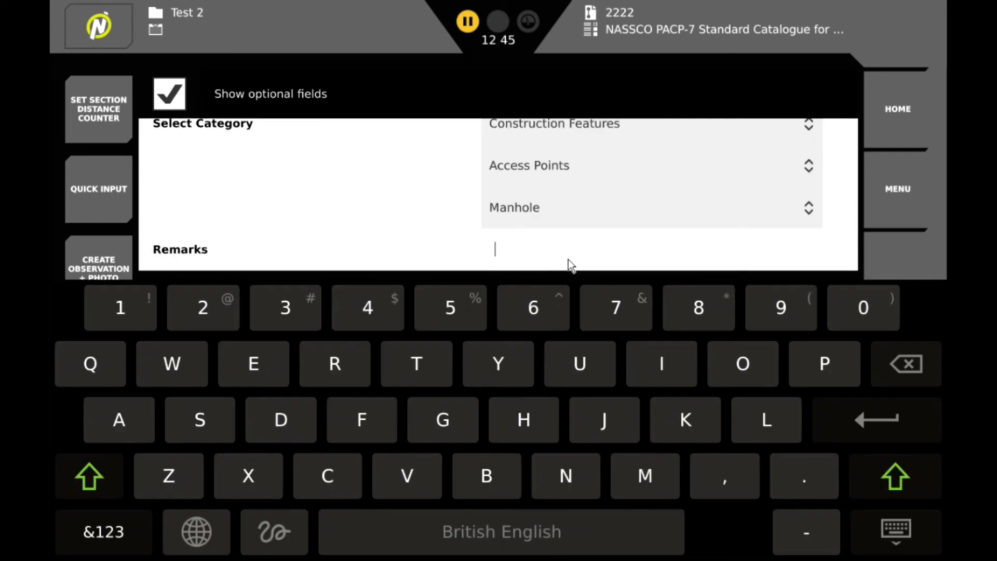
pyautogui.write('End Survey')
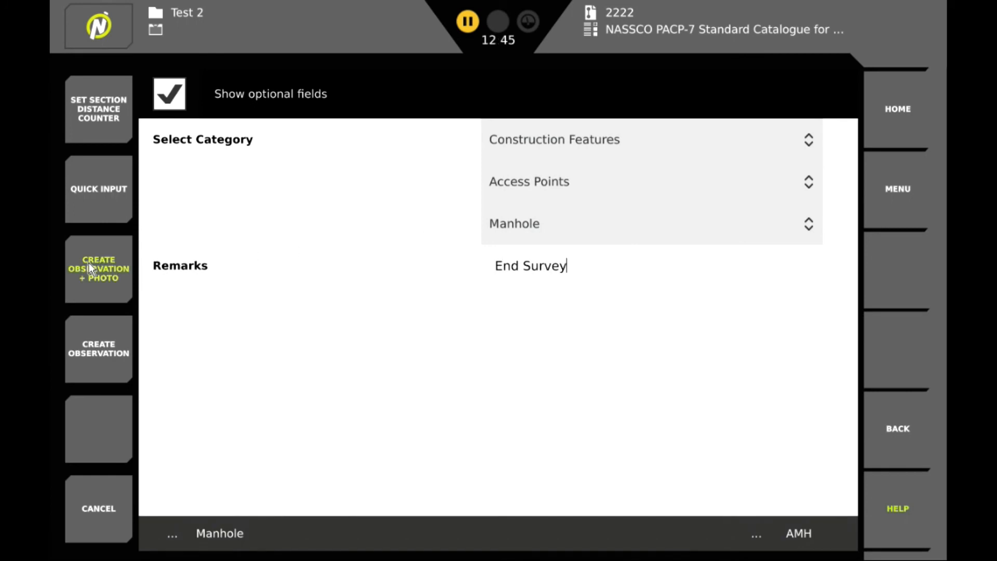
pyautogui.click(98, 268)
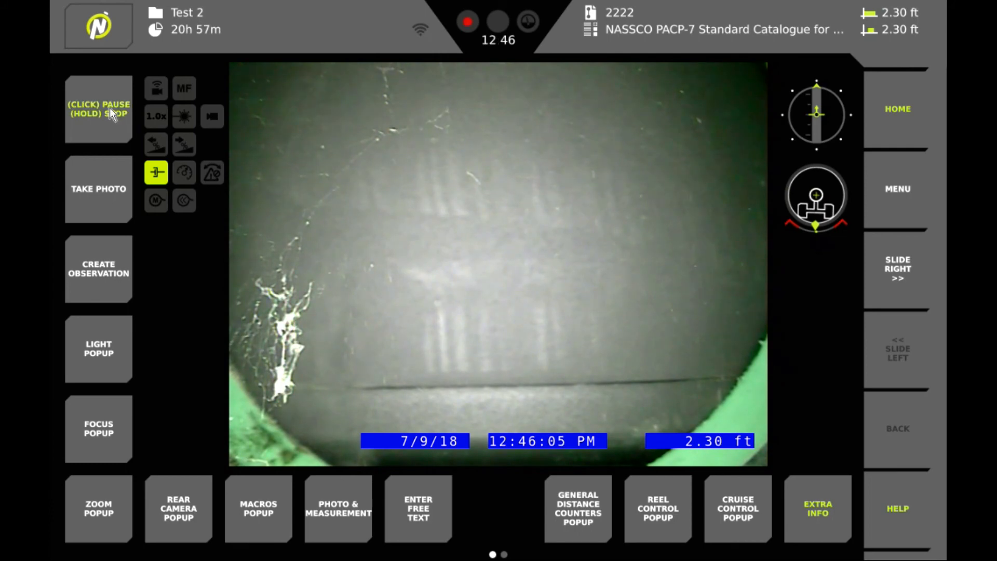
# Step: Stop the video recording of section 2222's inspection
pyautogui.click(98, 110)
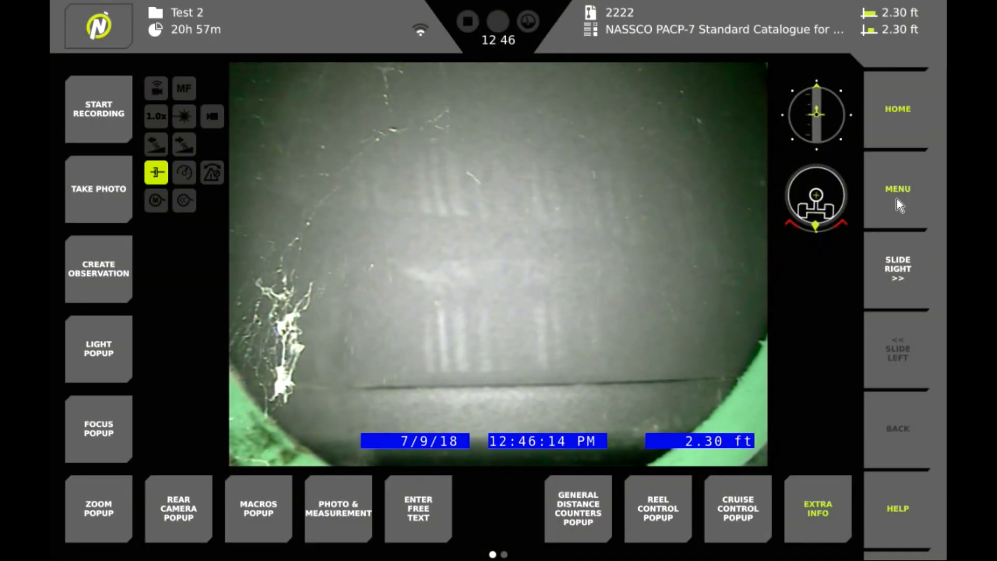
# Step: Review the captured photos in the gallery, play the recorded video, and return to the Inspection menu
pyautogui.click(898, 189)
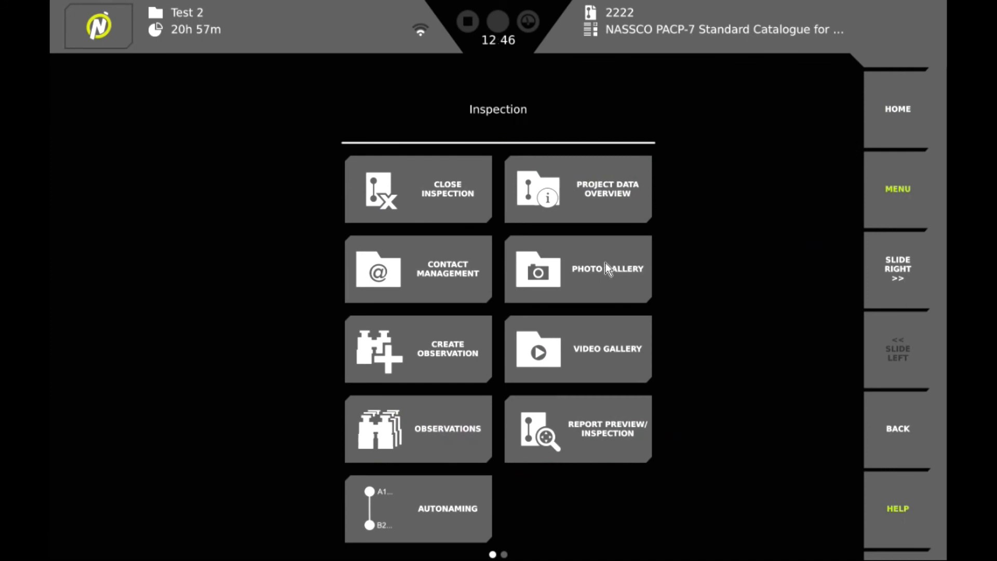
pyautogui.click(606, 268)
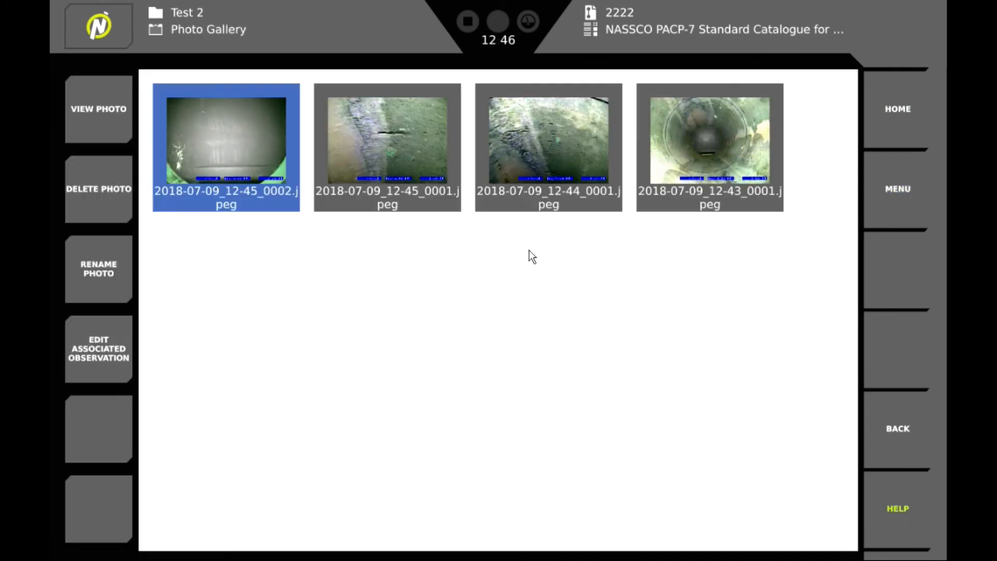
pyautogui.moveTo(513, 170)
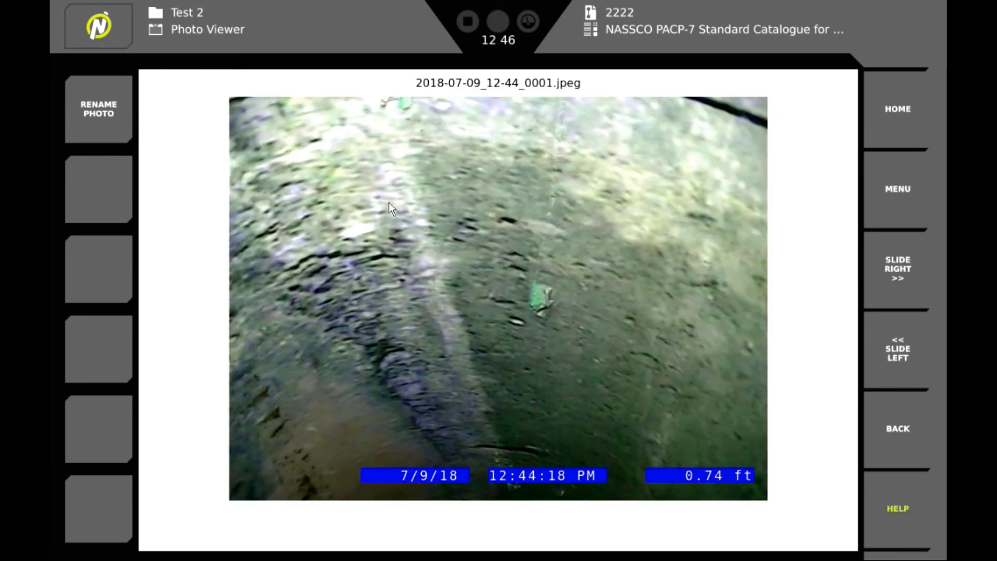
pyautogui.moveTo(847, 204)
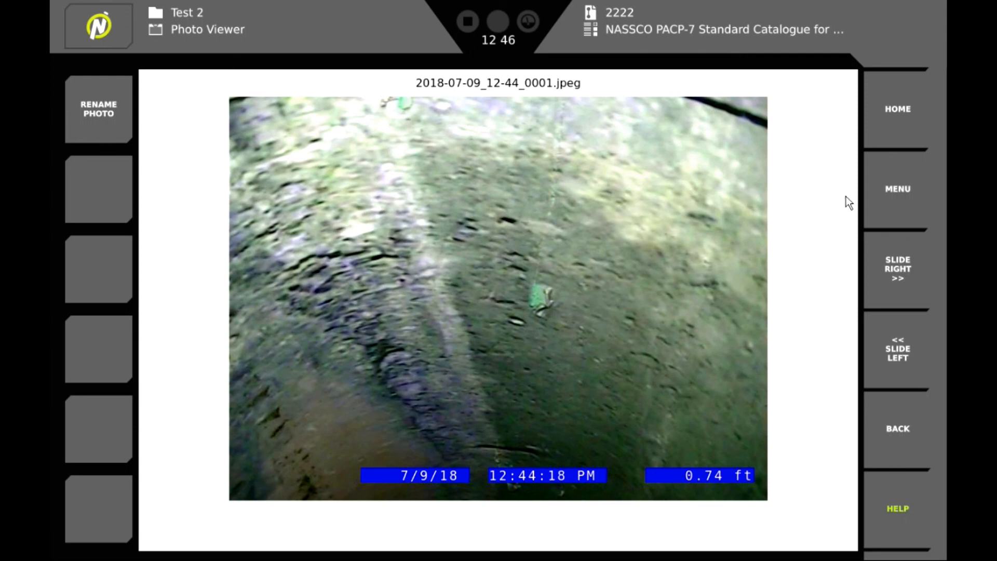
pyautogui.click(898, 189)
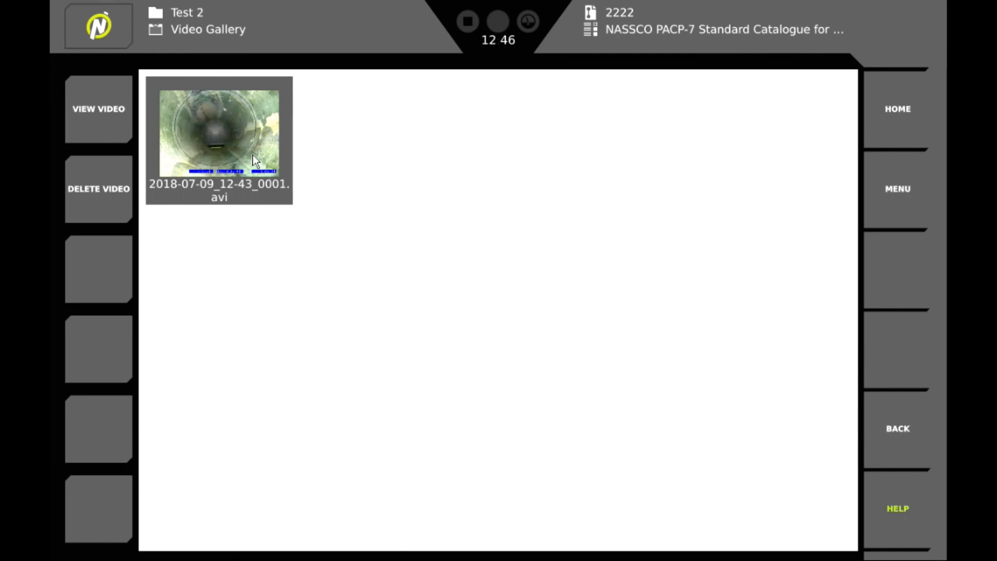
pyautogui.click(98, 109)
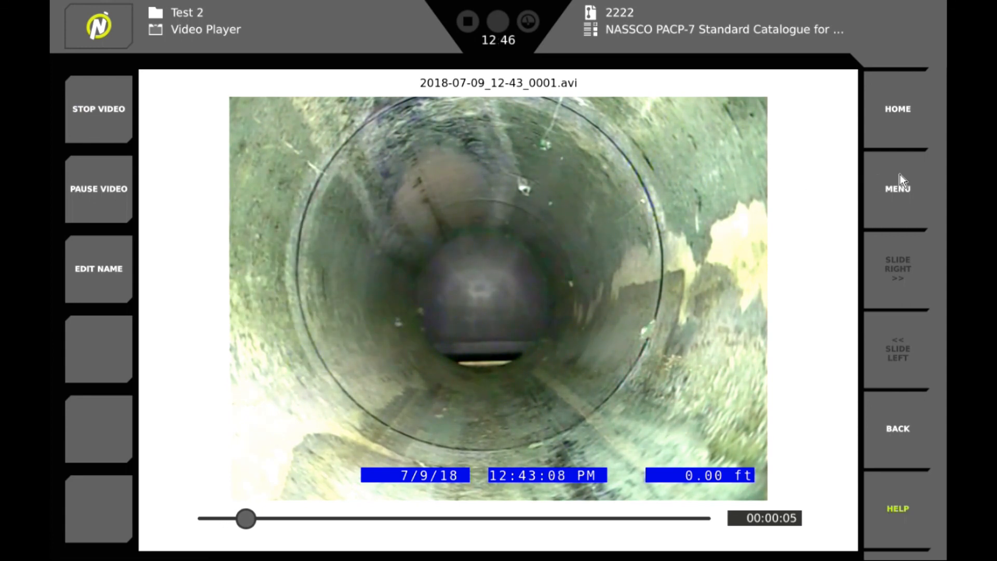
pyautogui.click(898, 188)
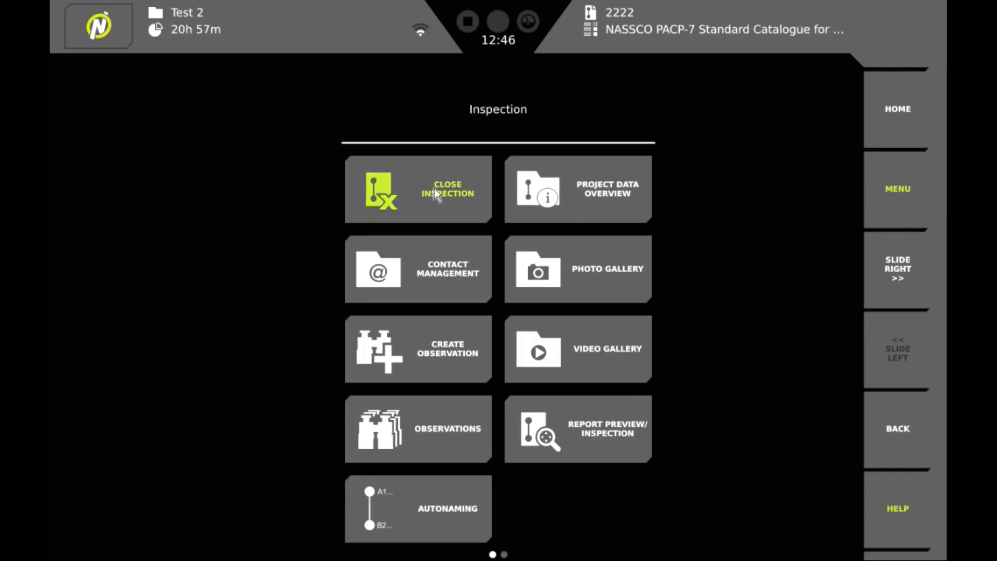
# Step: Close inspection 2222 and then the Test 2 project, leaving nothing loaded
pyautogui.click(437, 193)
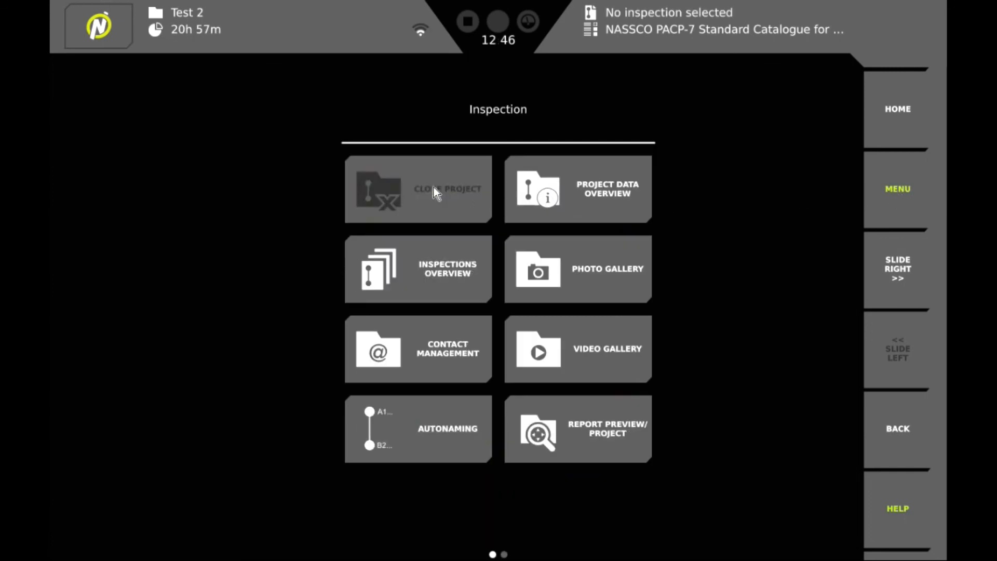
pyautogui.click(433, 191)
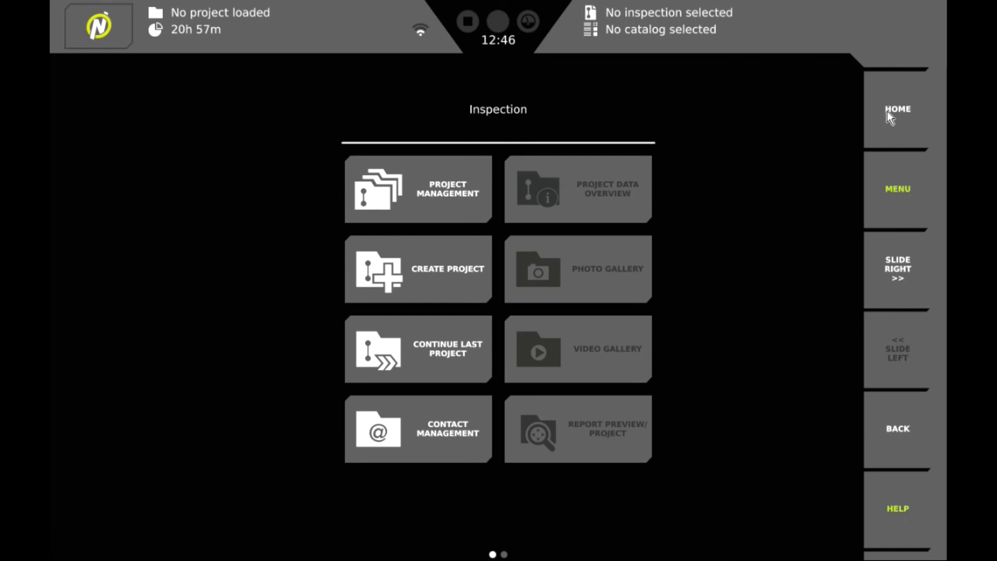